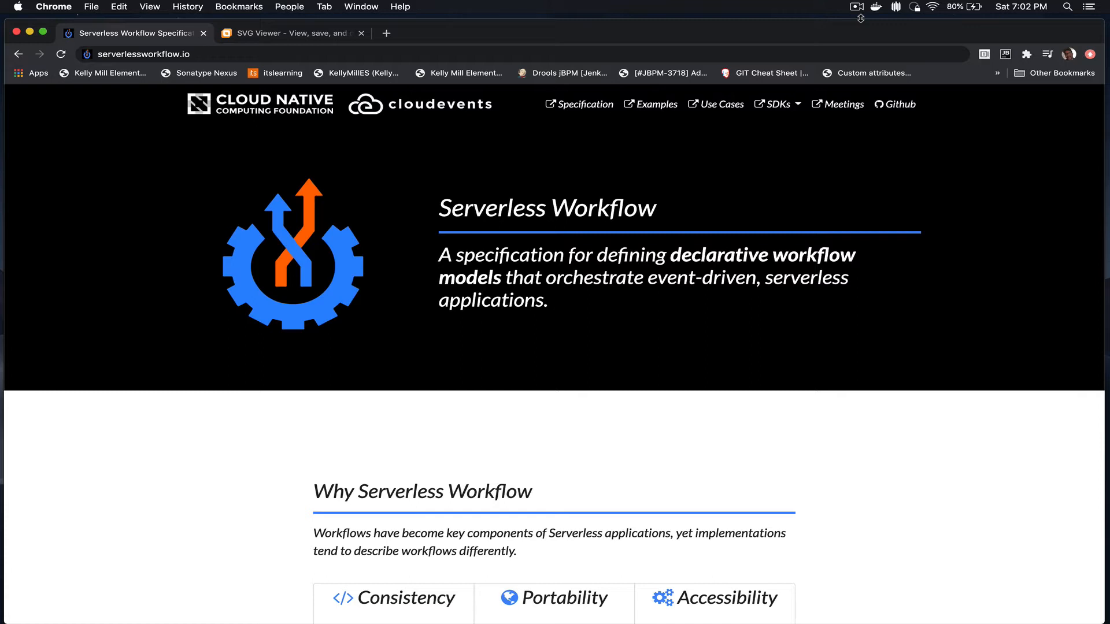
mouse_move(854, 142)
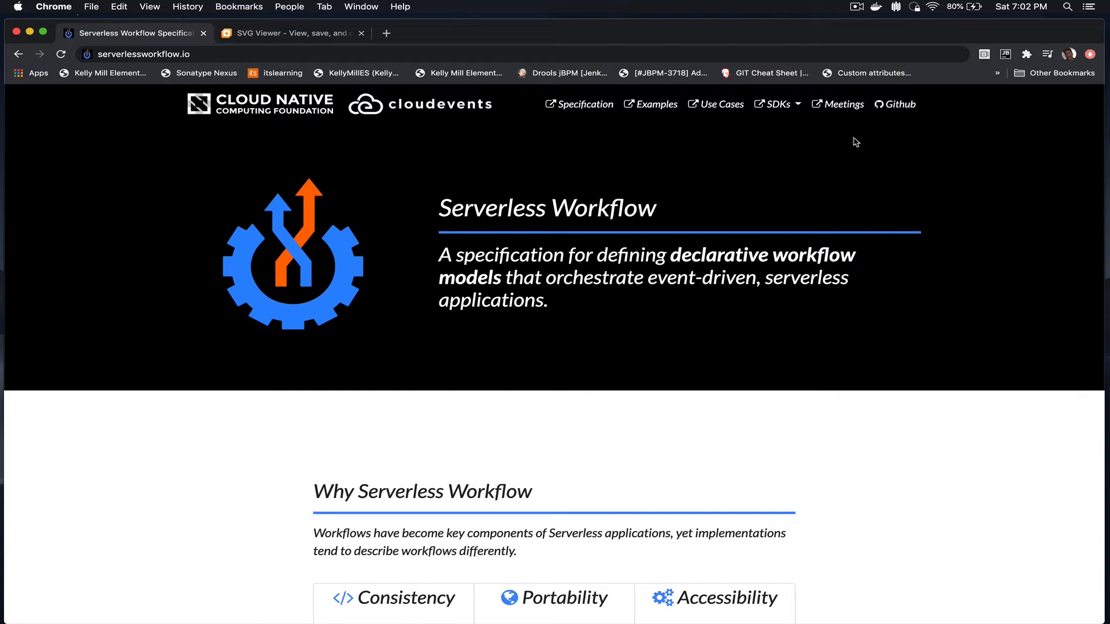
Step: Open the Serverless Workflow GitHub organization page from the site's Github link
left_click(894, 104)
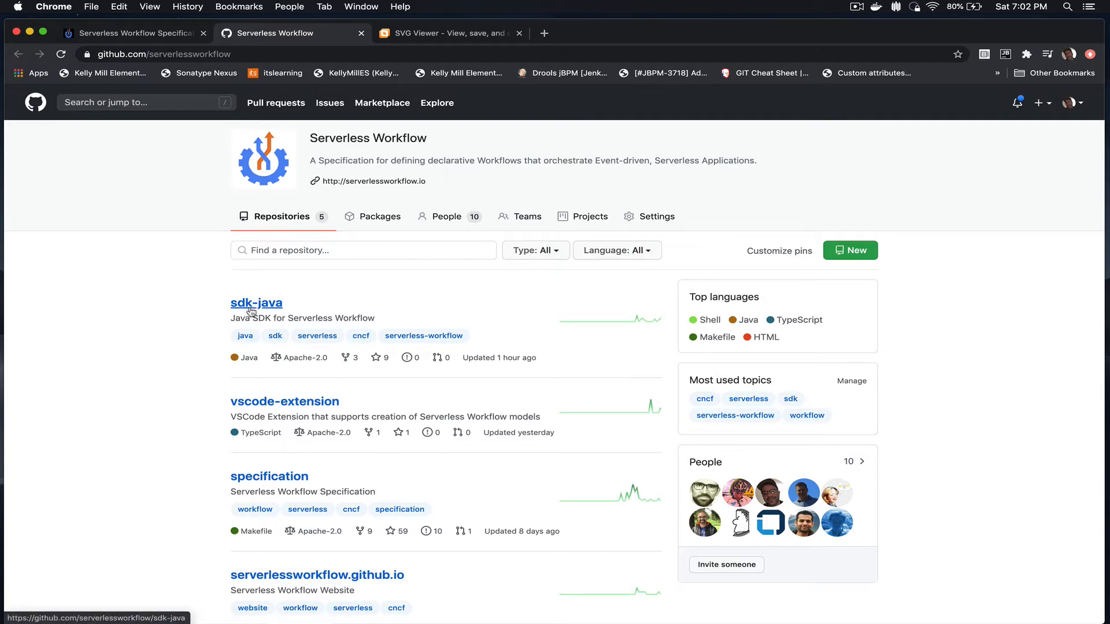
Step: Open the sdk-java repository and read through its README
left_click(256, 303)
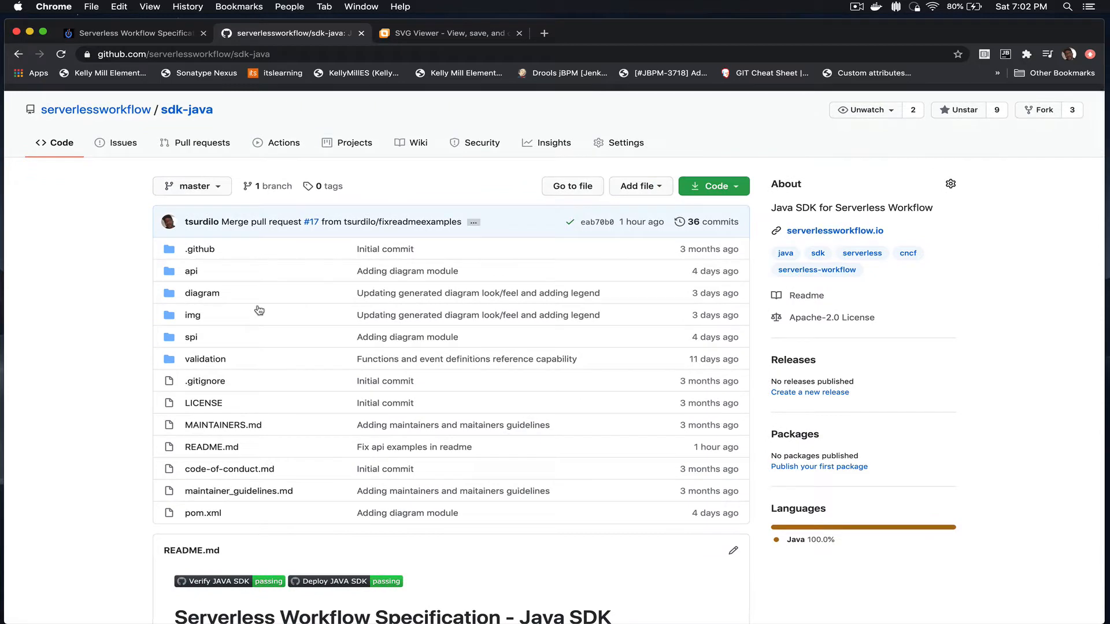
scroll("down", 3)
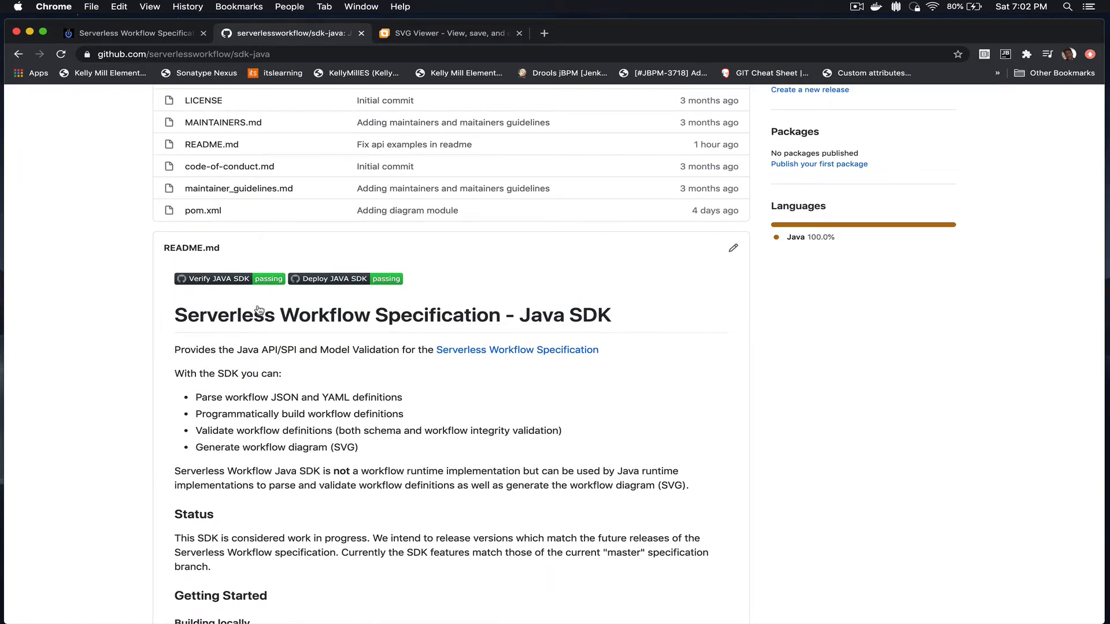
scroll("down", 3)
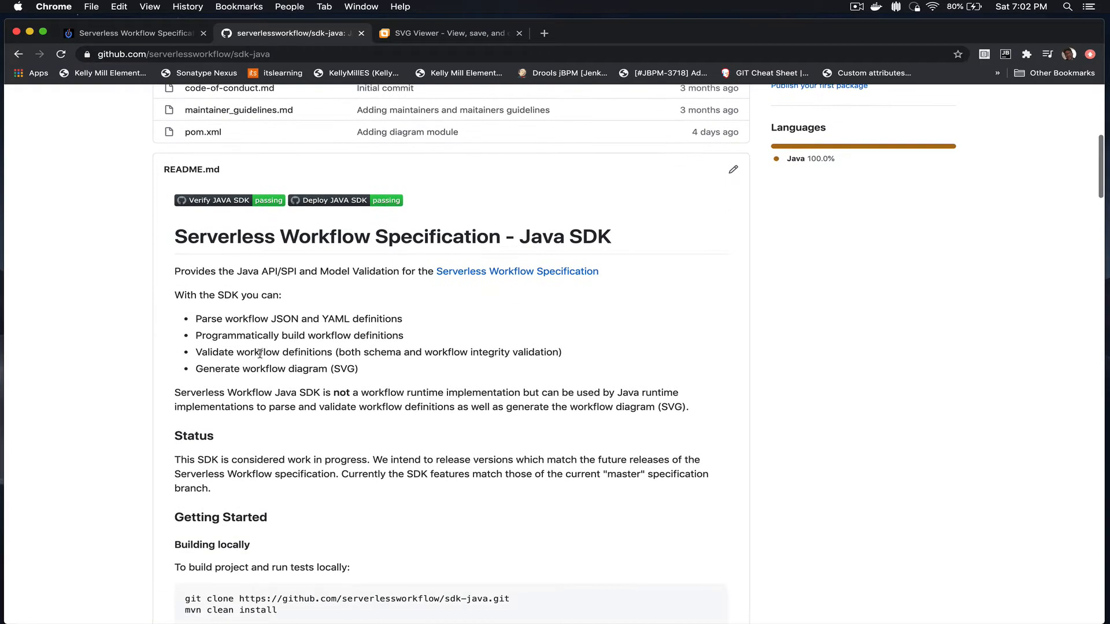
mouse_move(218, 317)
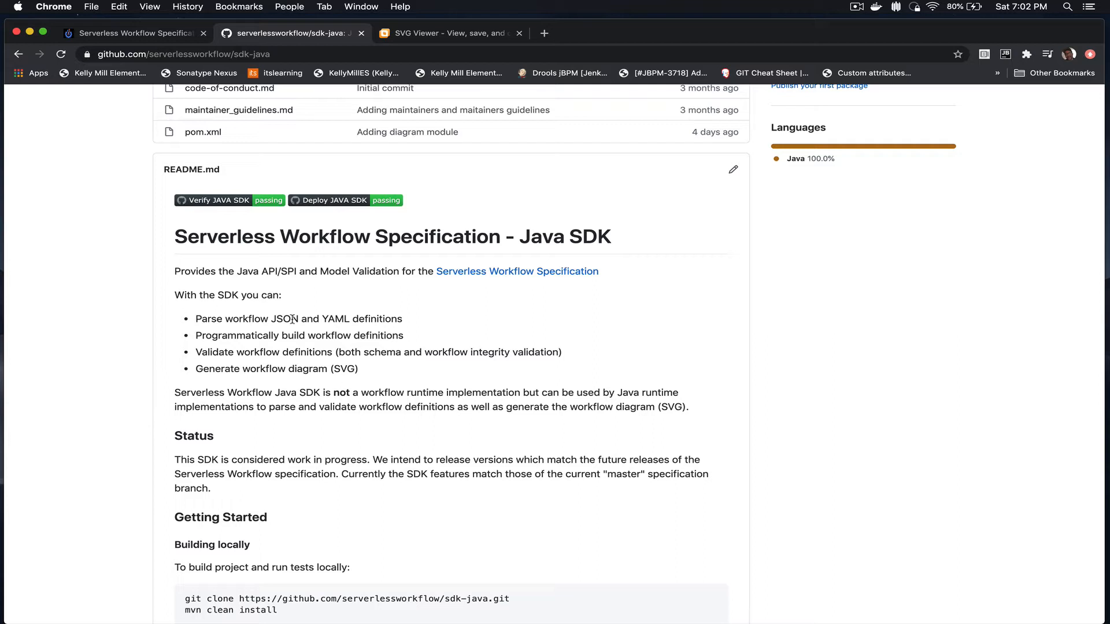
mouse_move(254, 349)
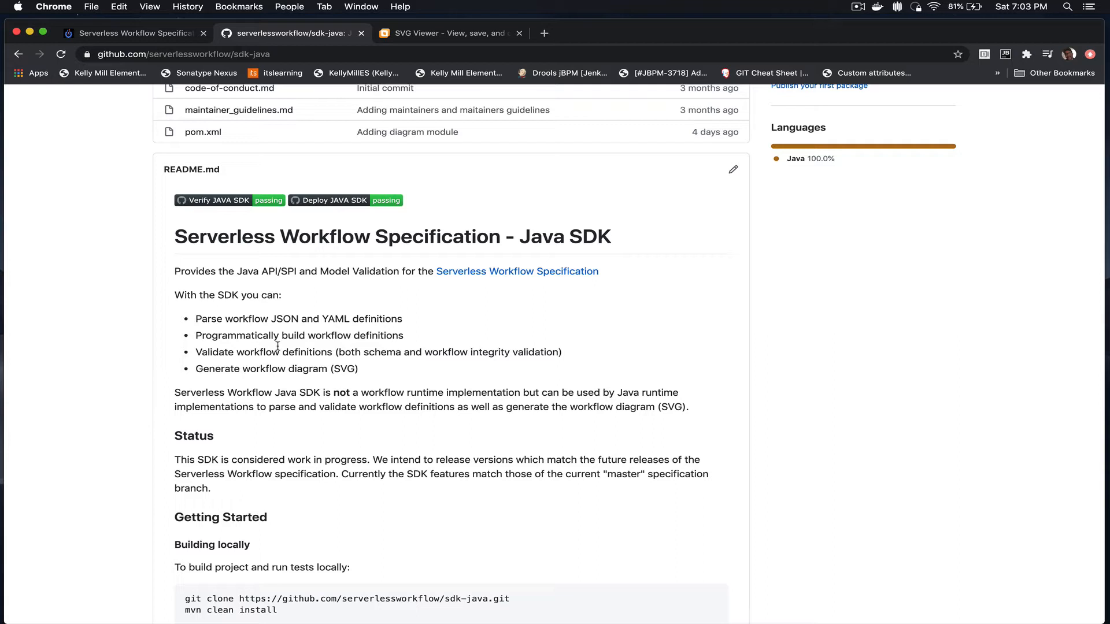
mouse_move(243, 338)
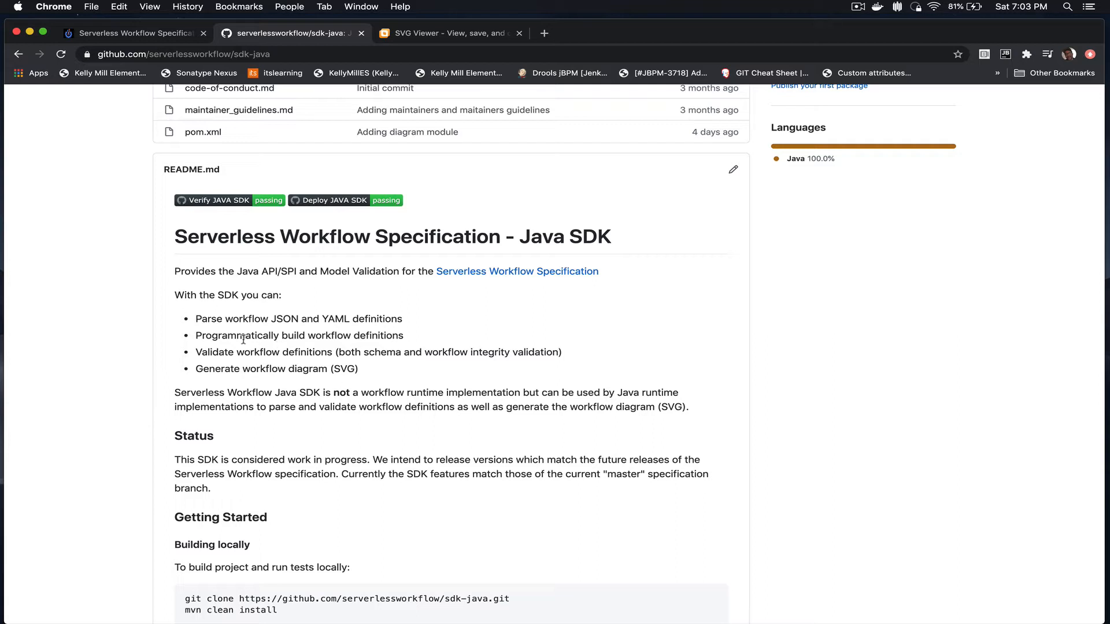
mouse_move(239, 388)
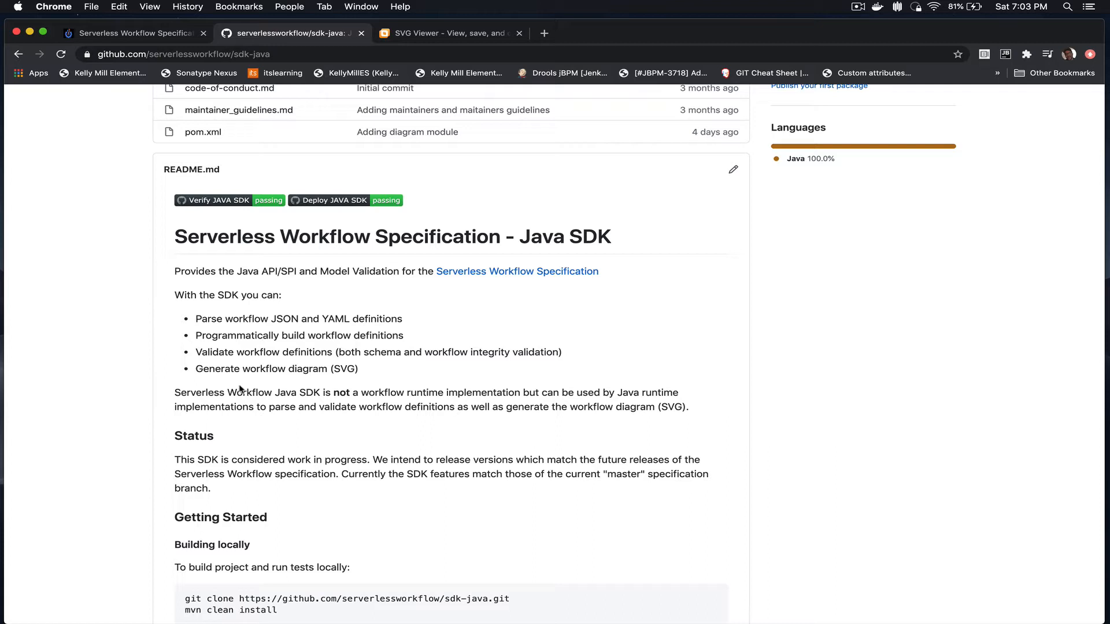
scroll("down", 3)
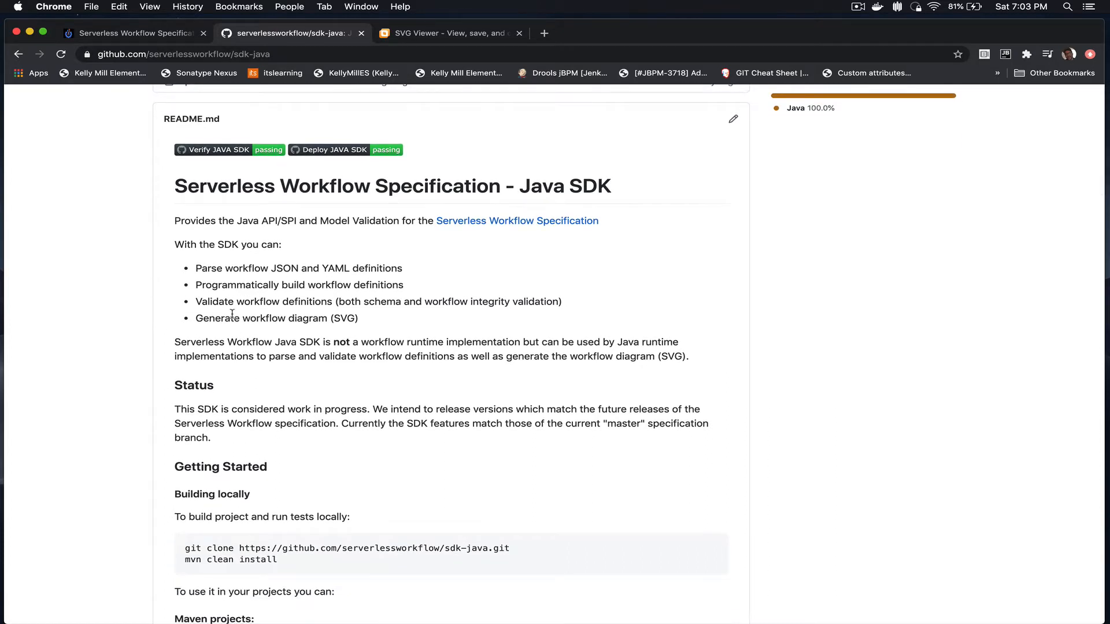
scroll("down", 3)
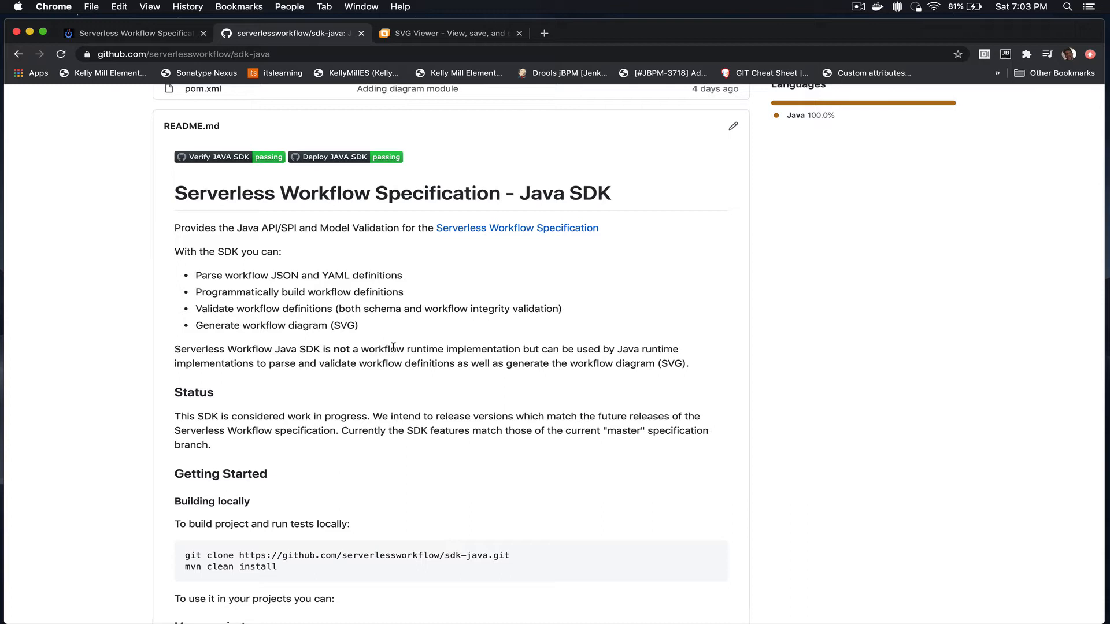
key("Cmd+Tab")
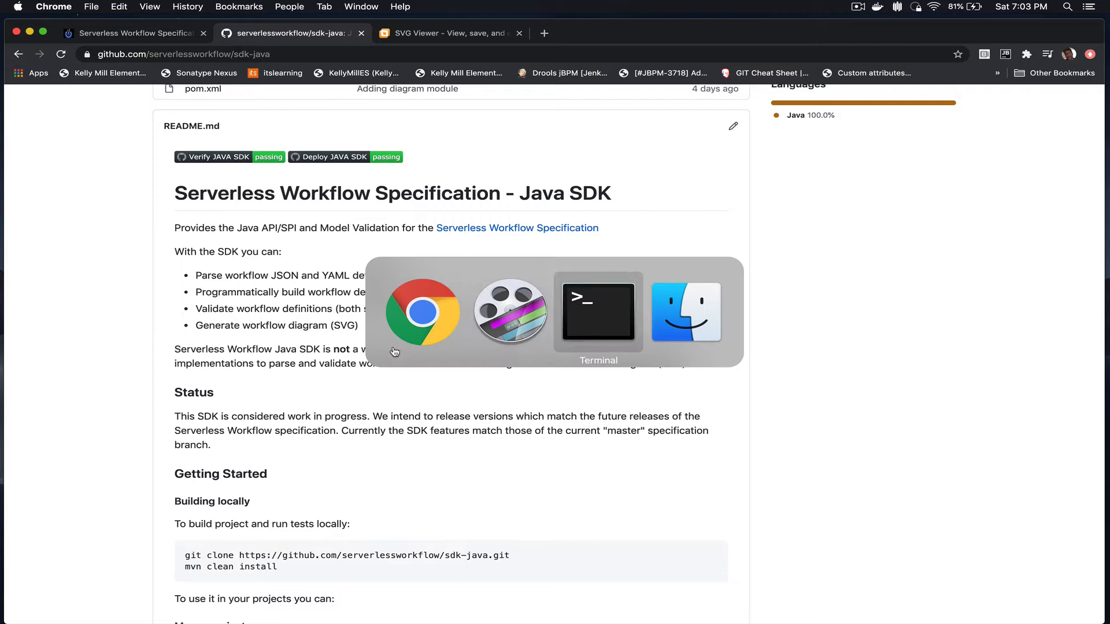
Step: Generate the Micronaut app io.myswdemo.demo with 'mn create-app' in Terminal
left_click(598, 312)
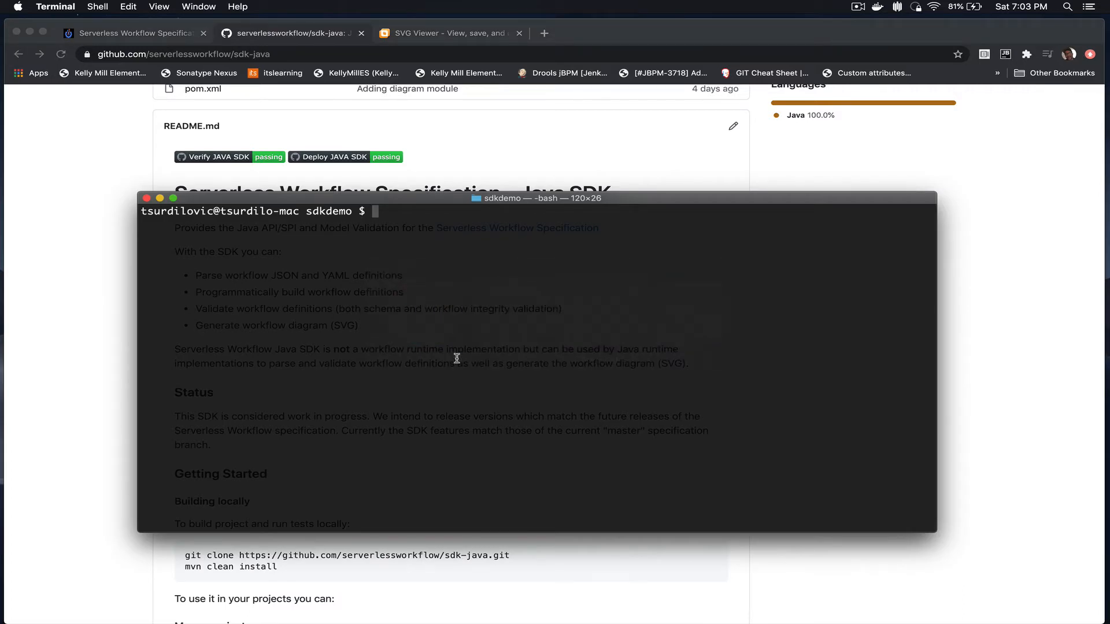
type("mn")
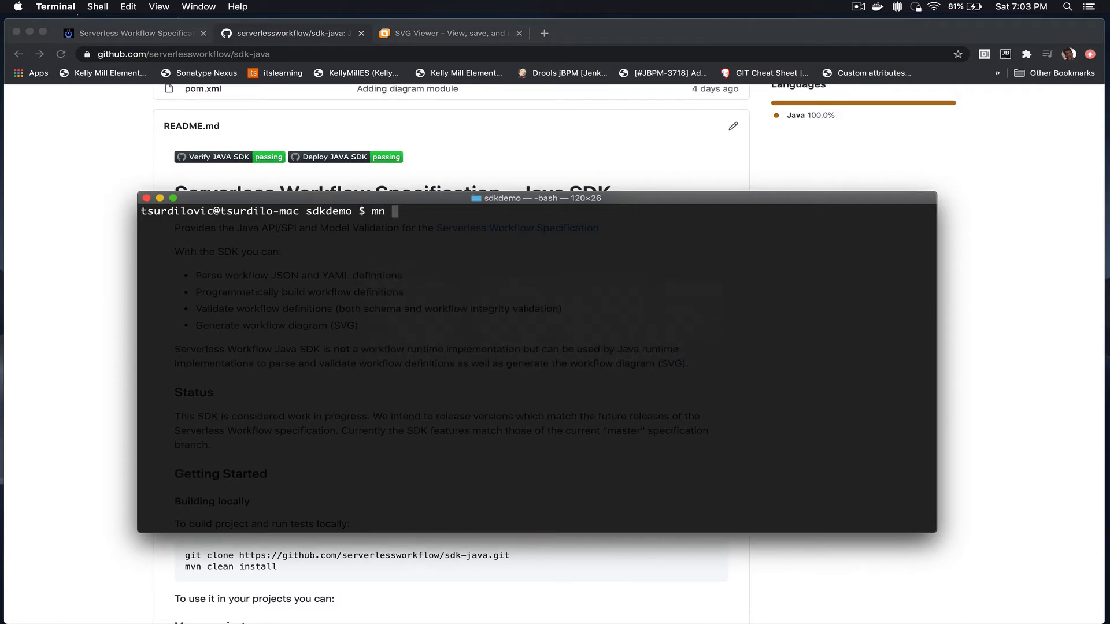
type("create-ap")
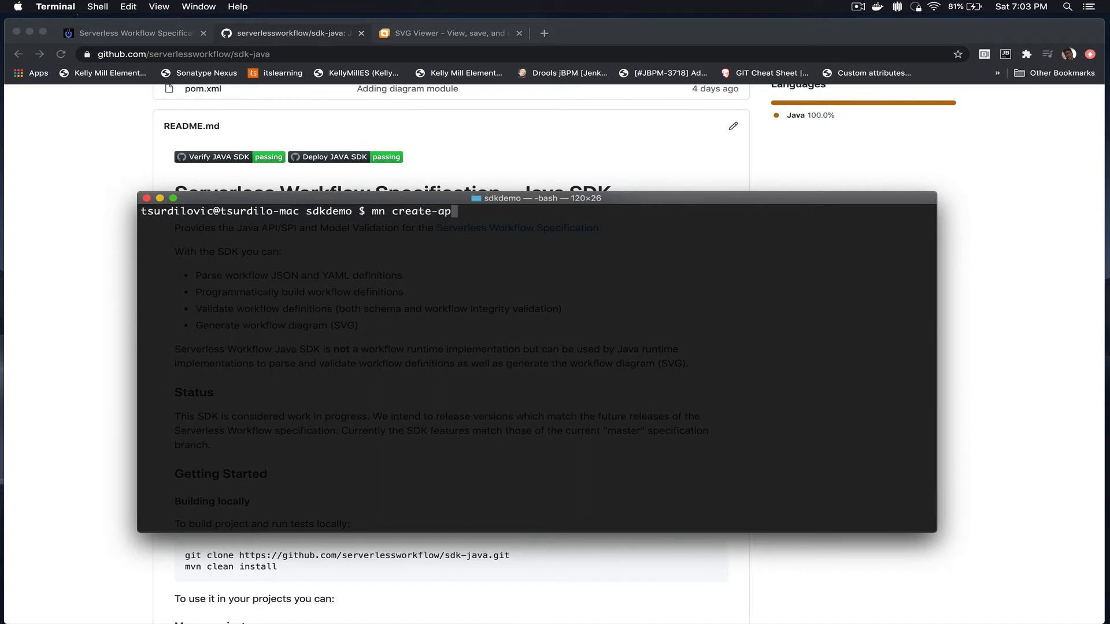
type("io.my")
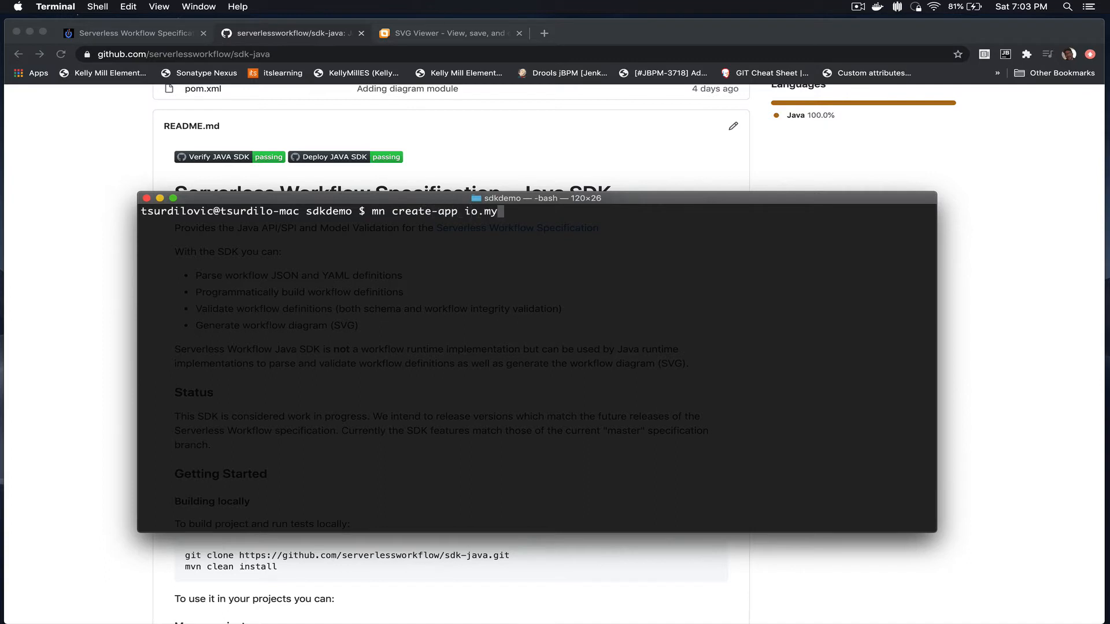
type("w")
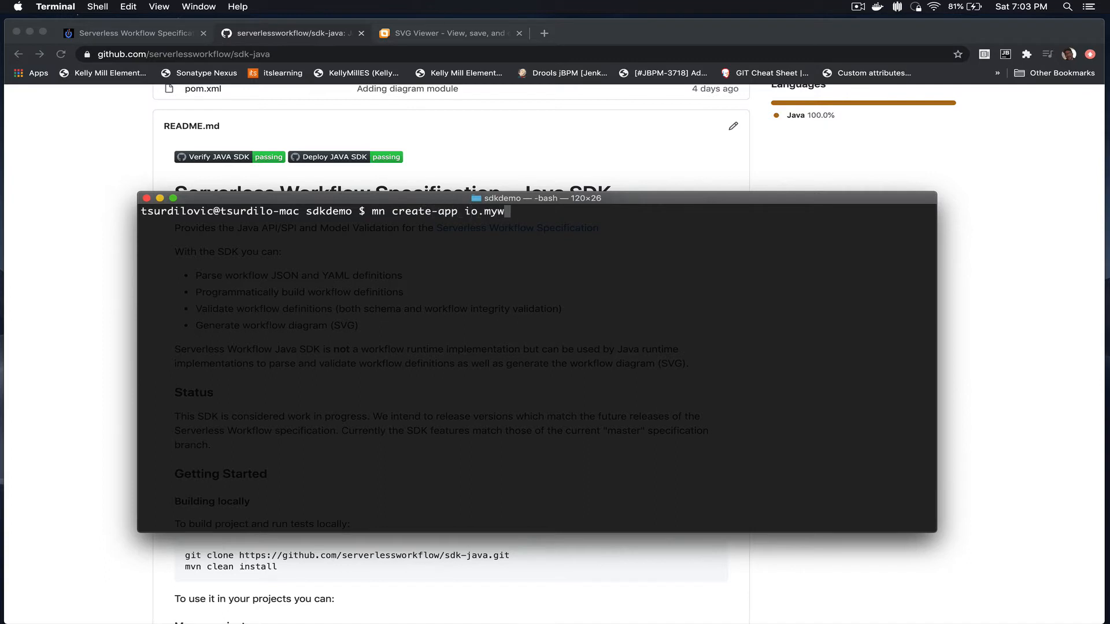
type("sdemo")
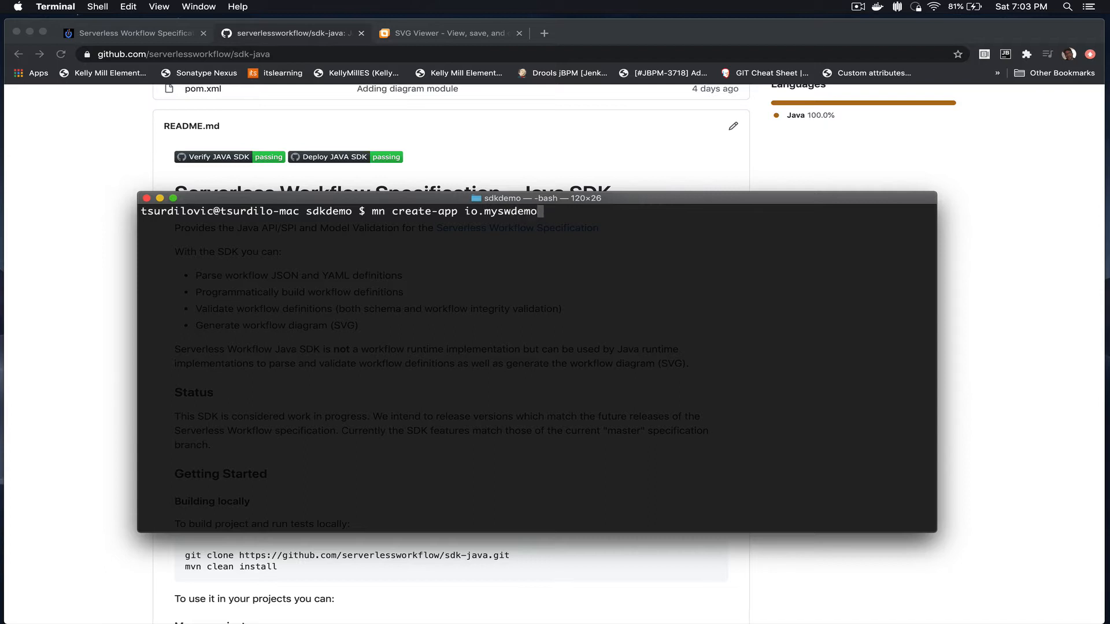
type(".demo")
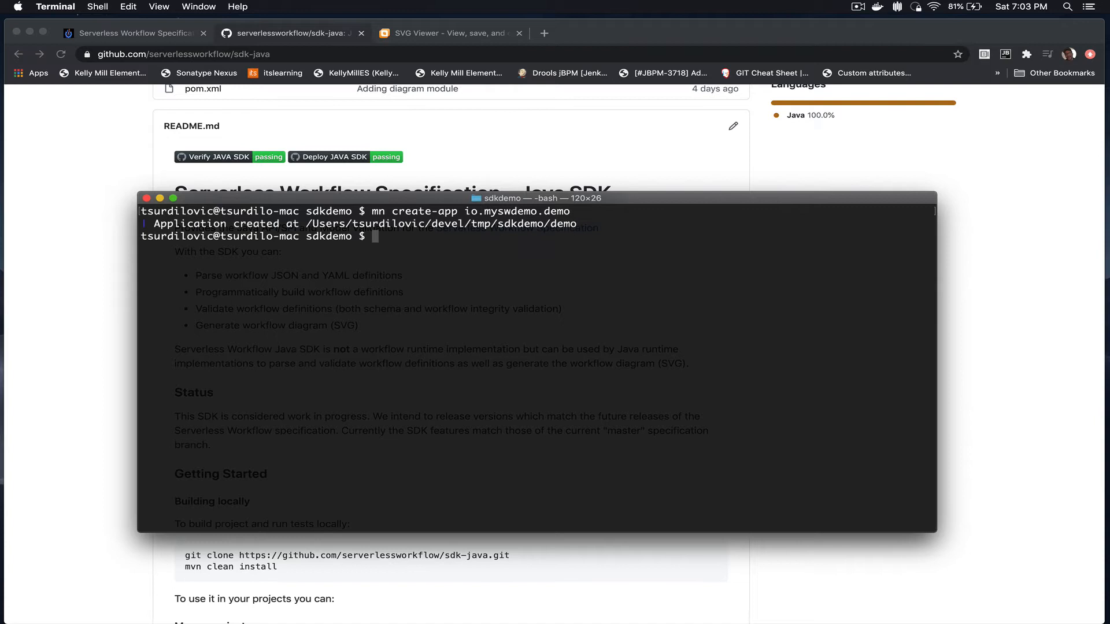
Step: Move into the demo folder and launch it in IntelliJ IDEA with 'idea .'
type("ls")
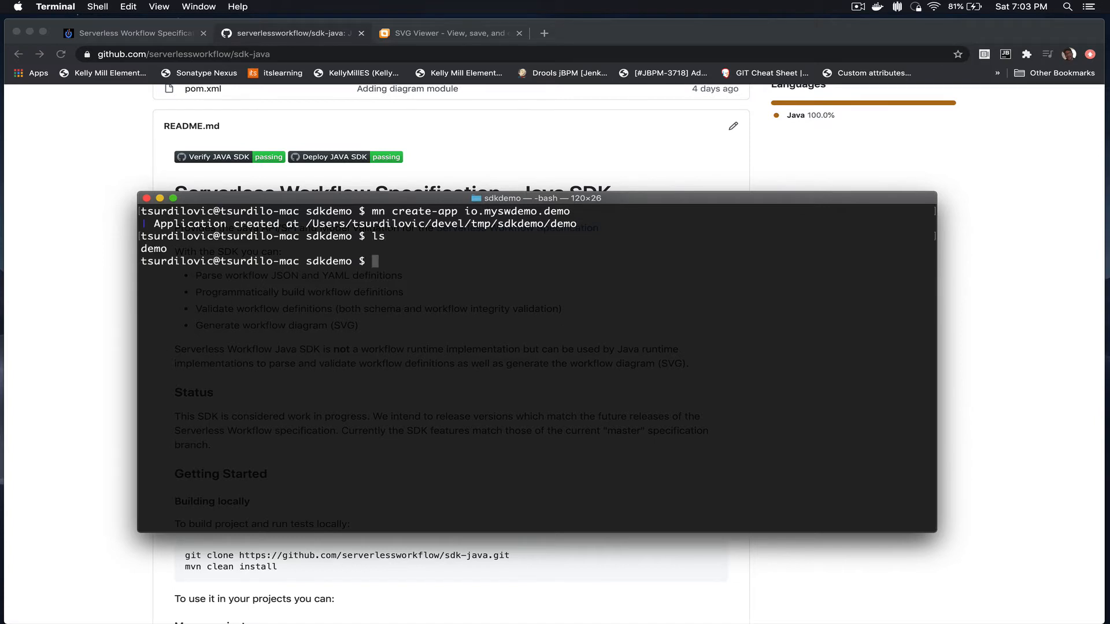
type("cd demo/")
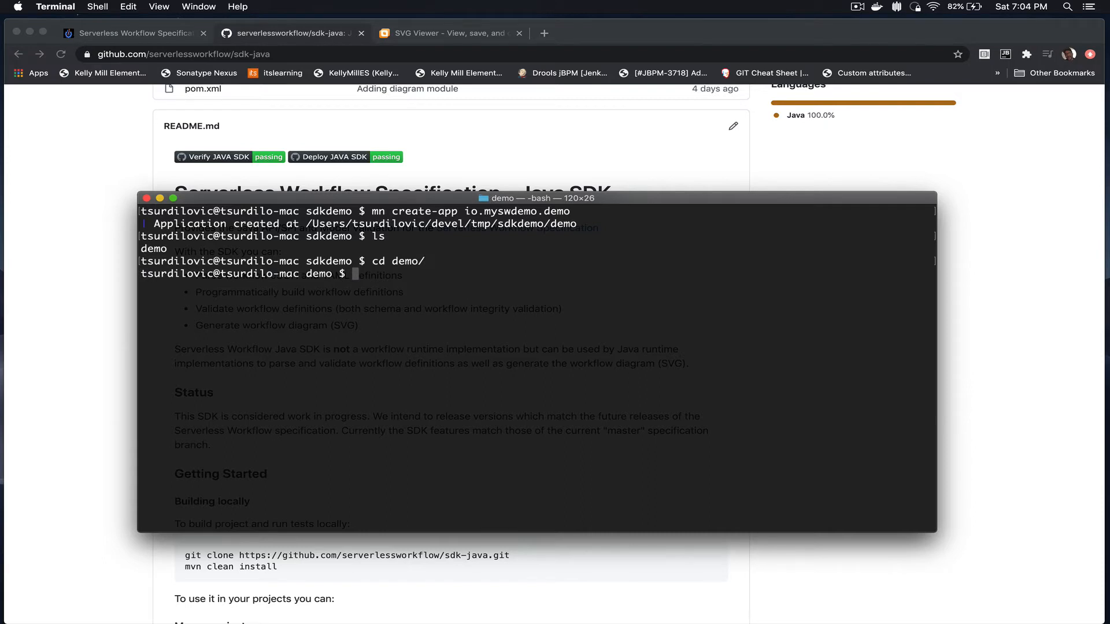
type("idea .")
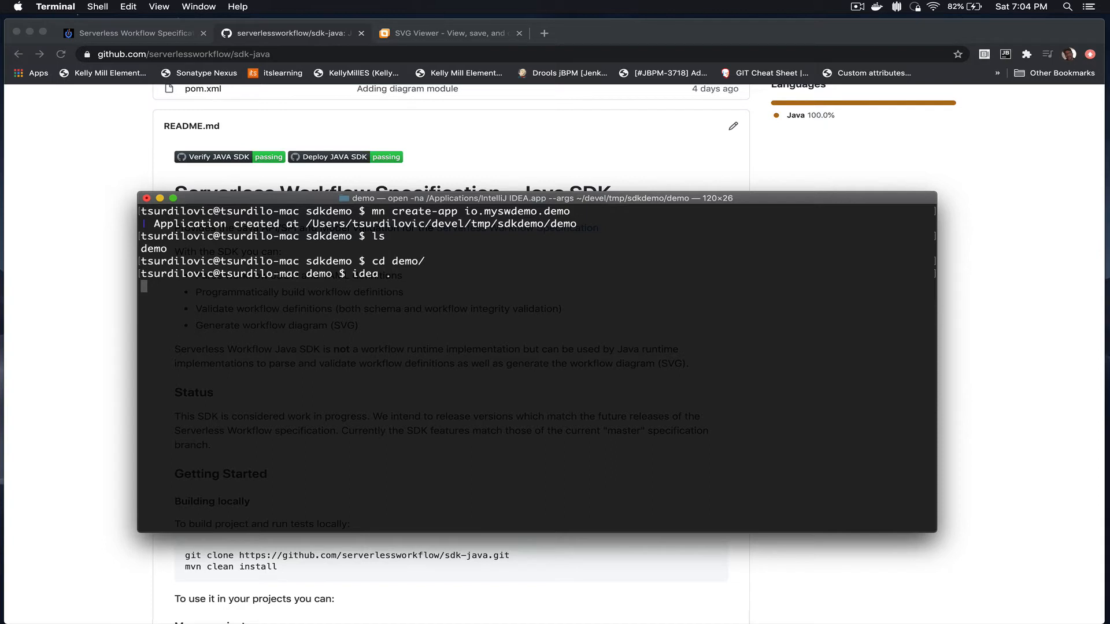
key("Return")
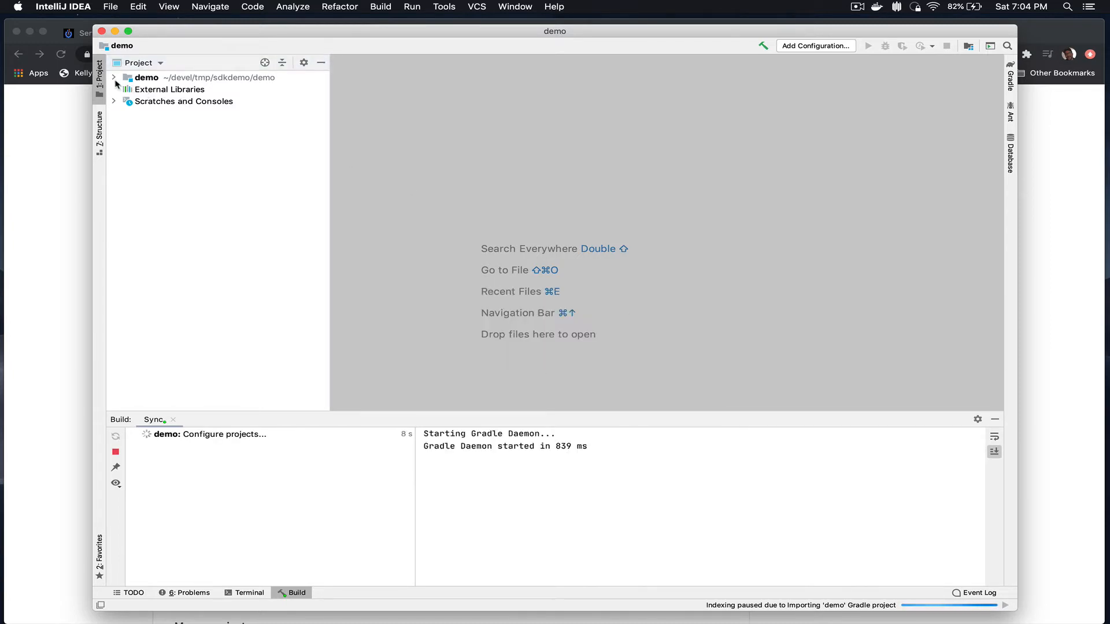
Step: Expand the demo project tree and open build.gradle
left_click(115, 77)
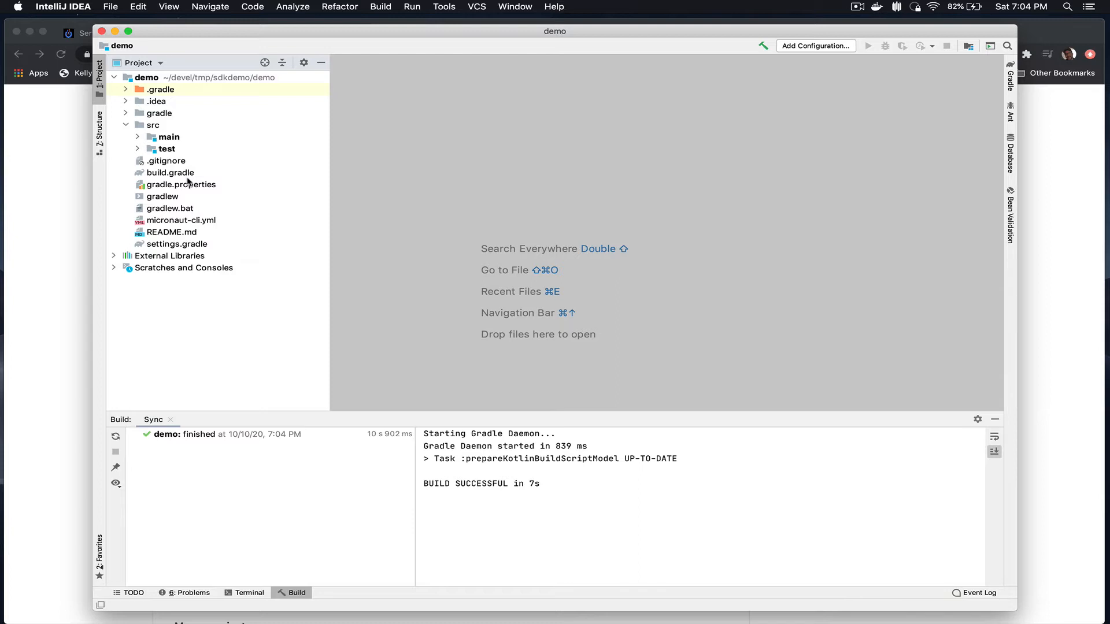
left_click(169, 172)
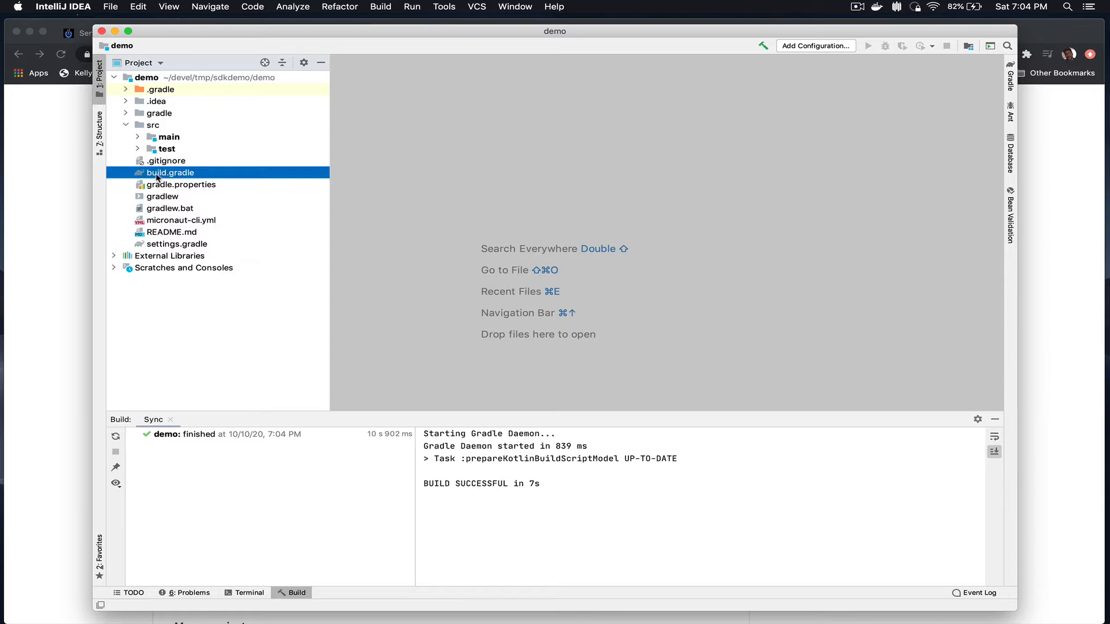
double_click(168, 172)
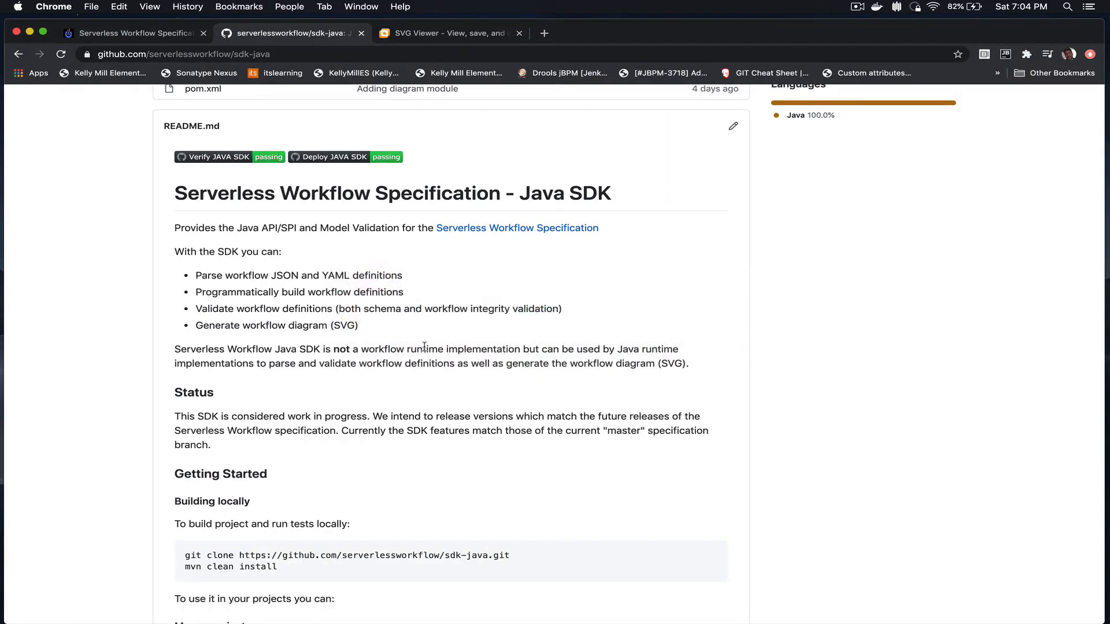
Step: Select the README's Gradle repositories lines and highlight the api dependency artifacts
scroll("down", 3)
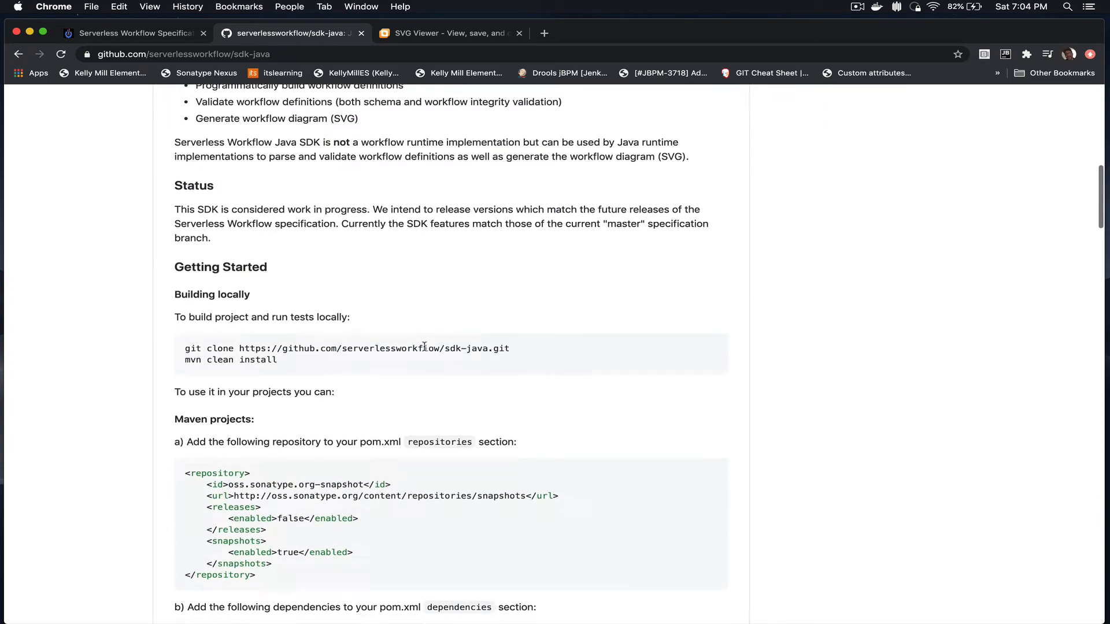
scroll("down", 3)
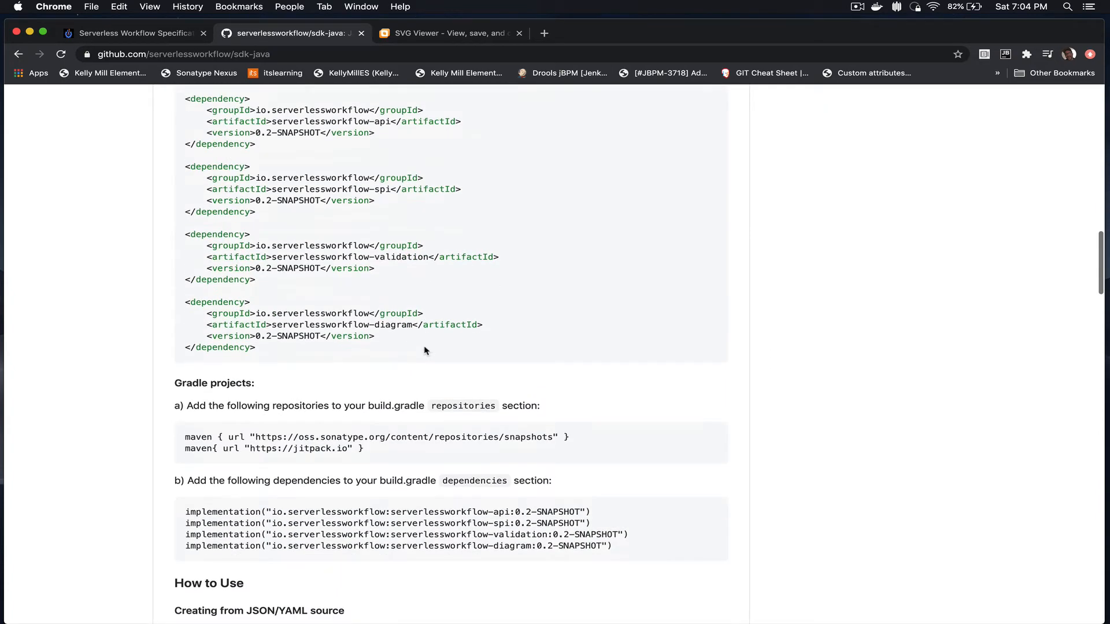
scroll("down", 3)
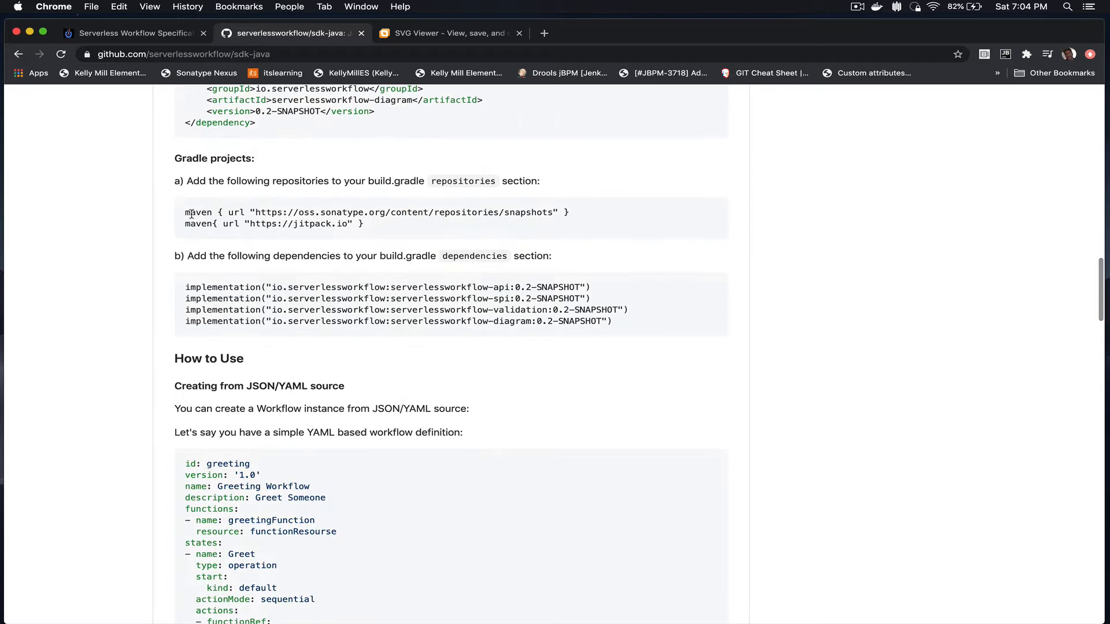
left_click_drag(185, 212, 363, 223)
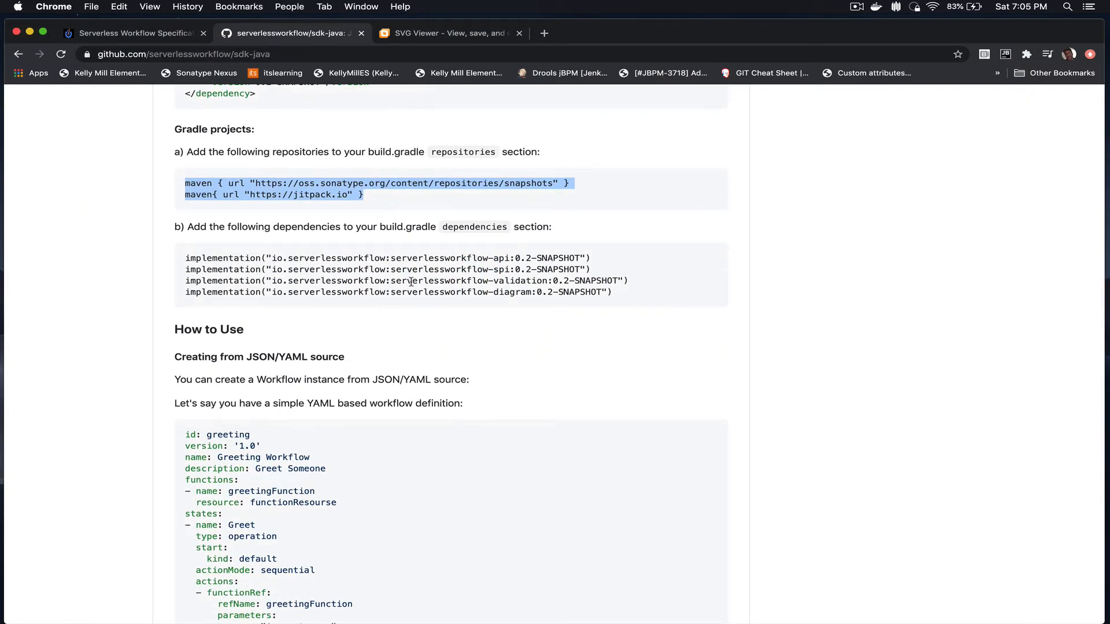
mouse_move(510, 265)
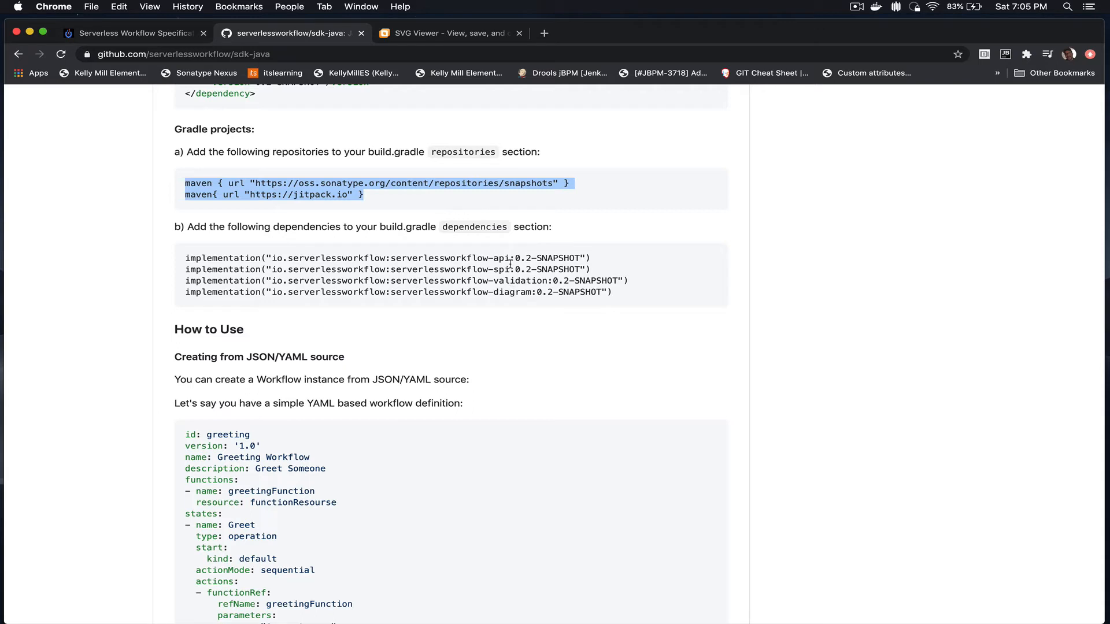
double_click(500, 258)
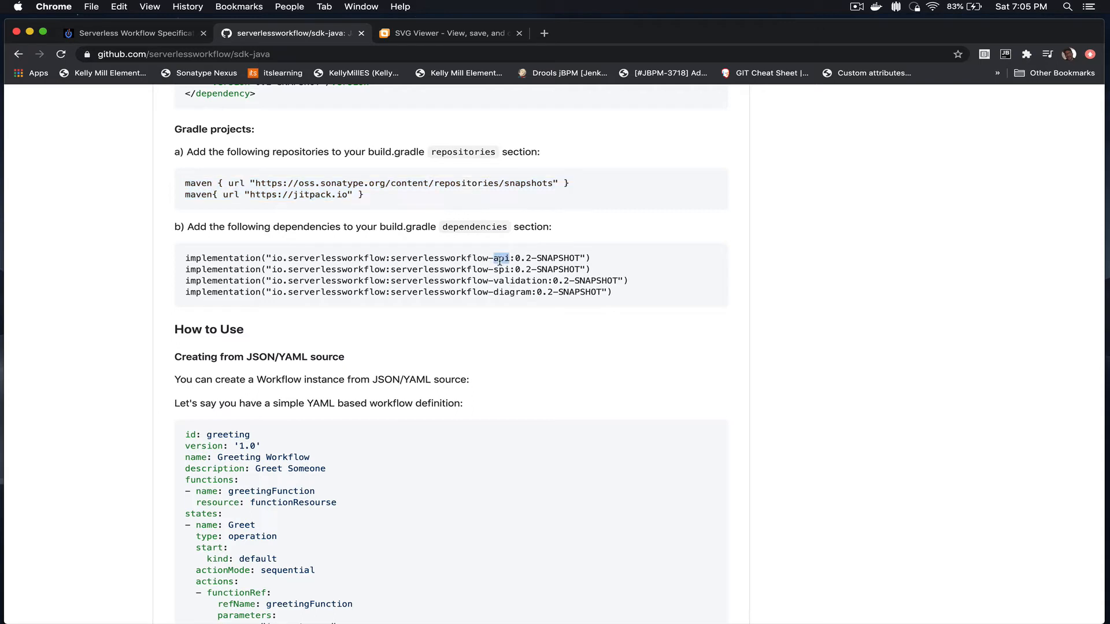
double_click(501, 270)
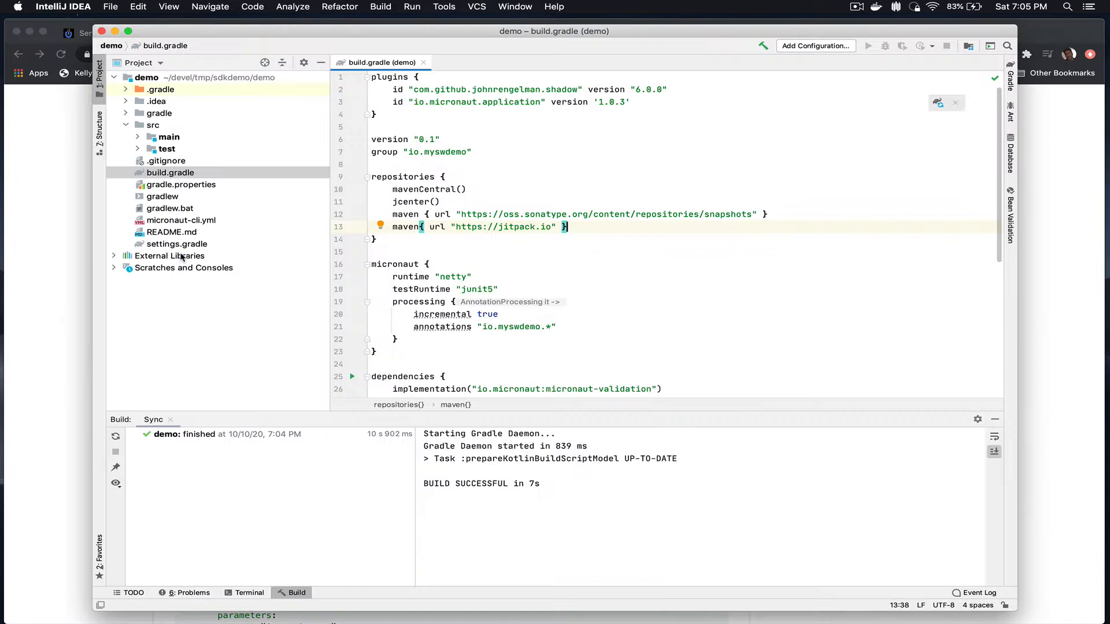
Step: Reload the Gradle project for the new SDK dependencies and open DemoTest from src/test
scroll("down", 3)
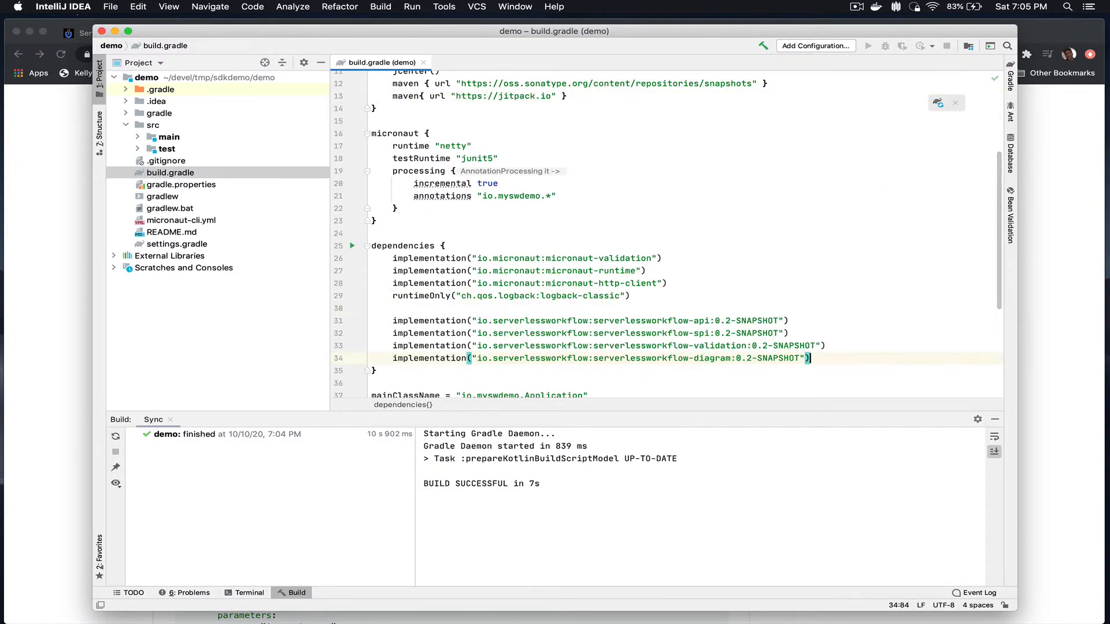
left_click(115, 437)
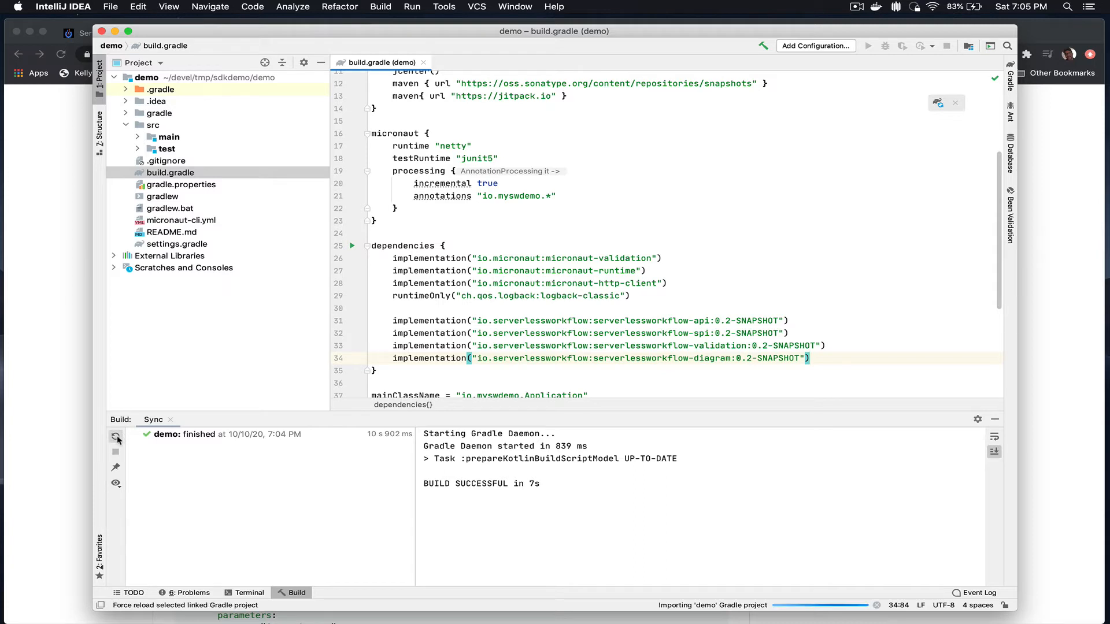
left_click(116, 436)
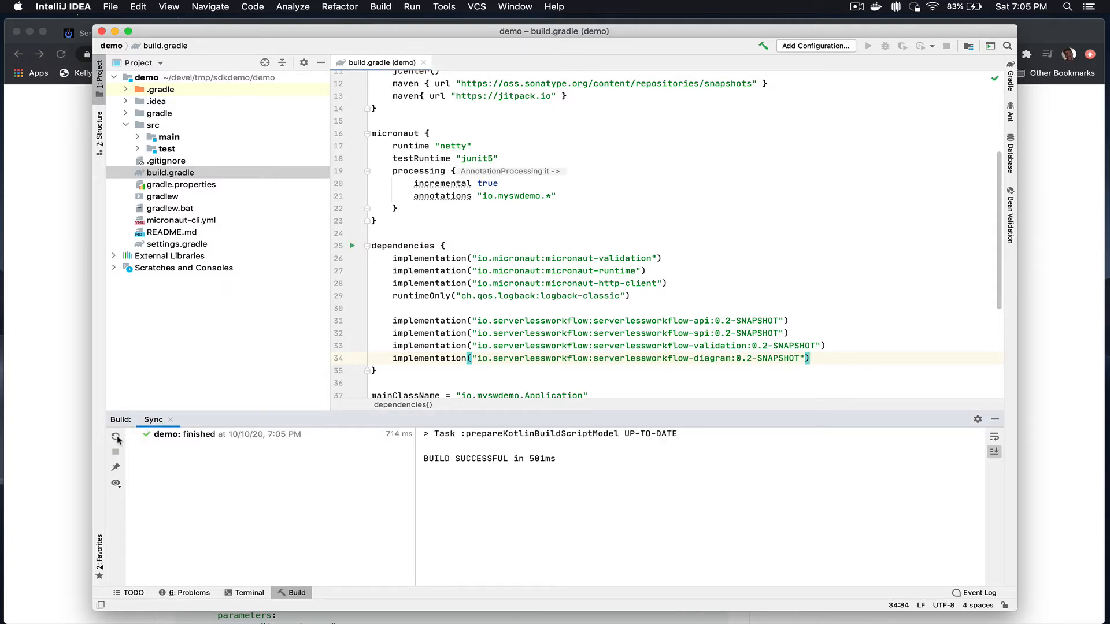
mouse_move(140, 149)
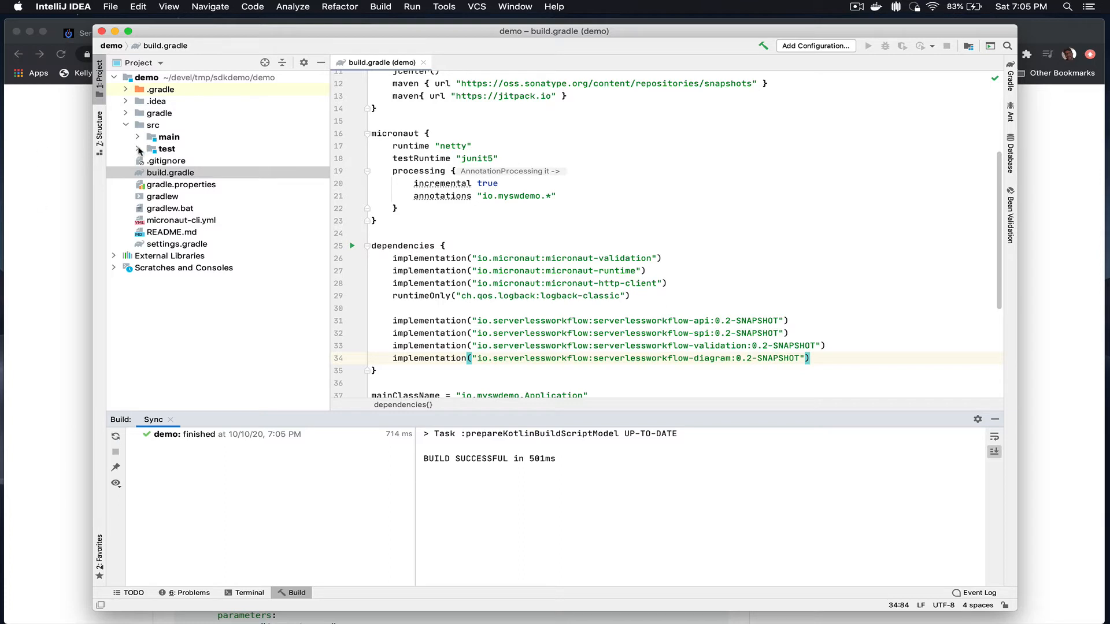
left_click(139, 149)
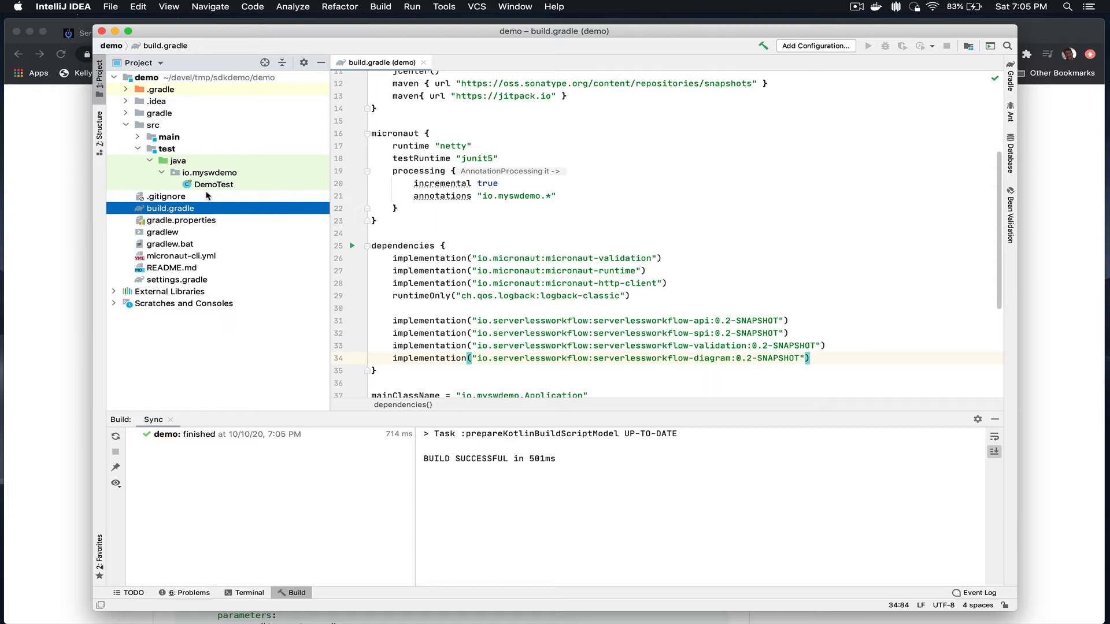
mouse_move(225, 186)
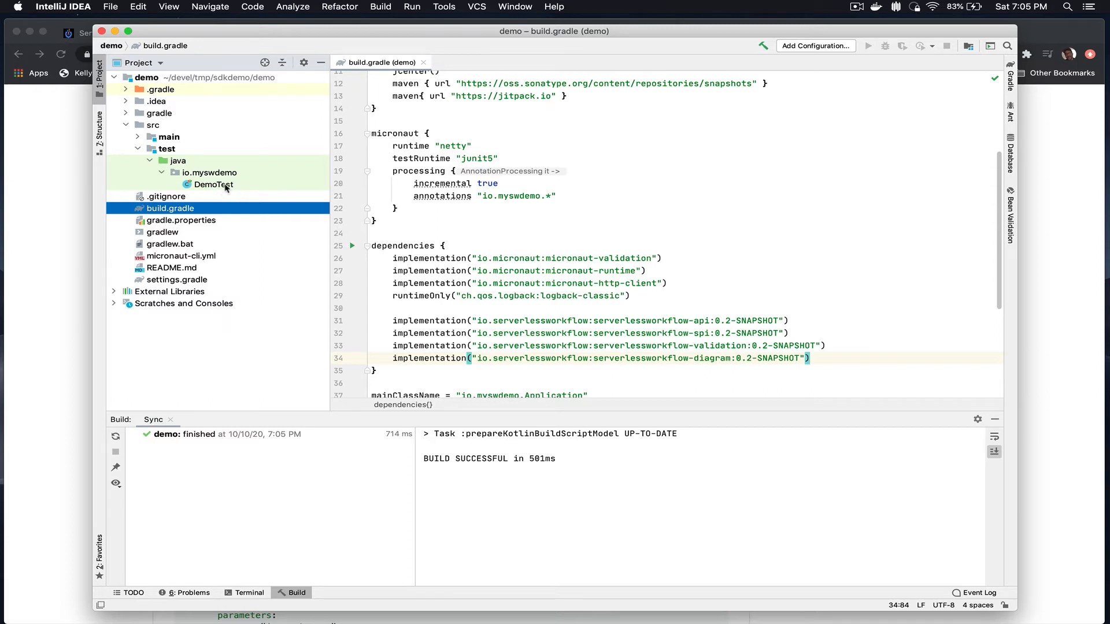
double_click(214, 184)
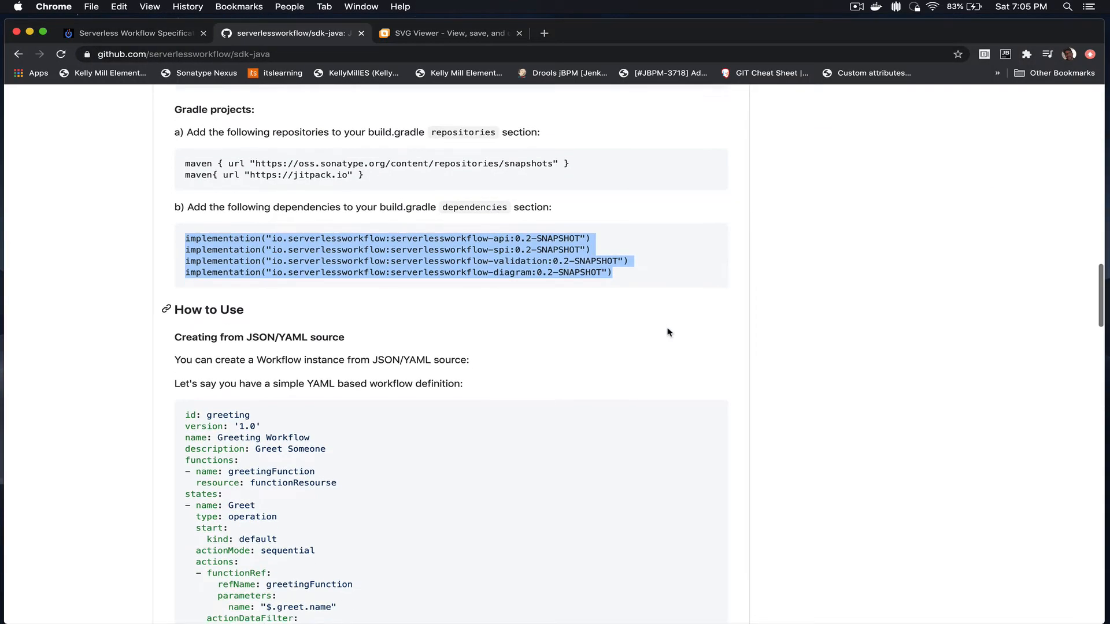
Step: Scroll the README past the Workflow.fromSource parsing example to the builder API code
scroll("down", 3)
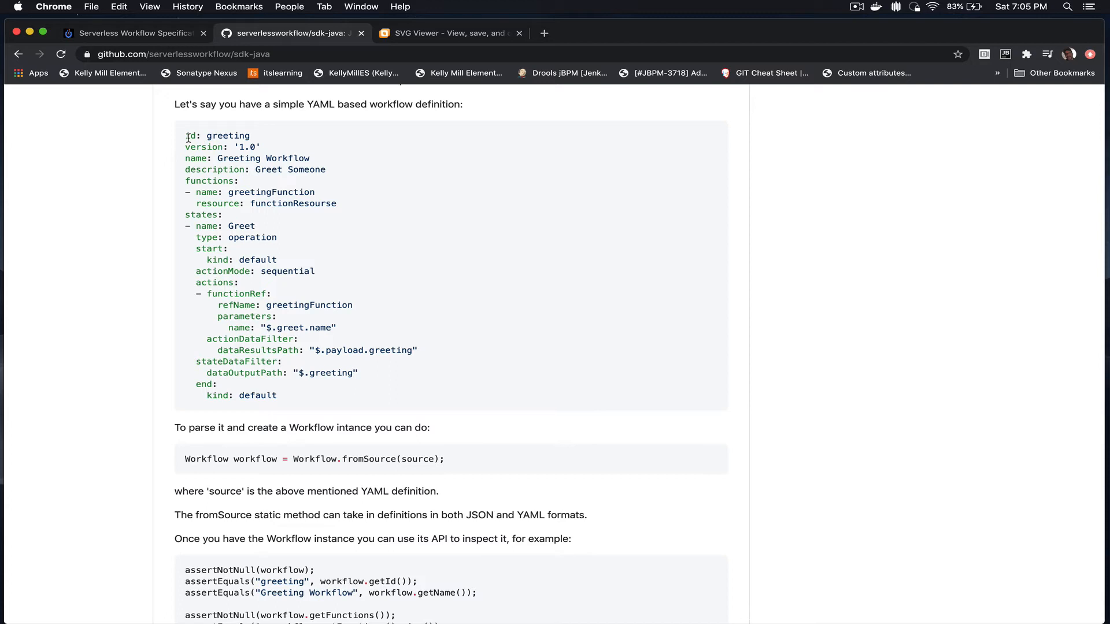
scroll("down", 3)
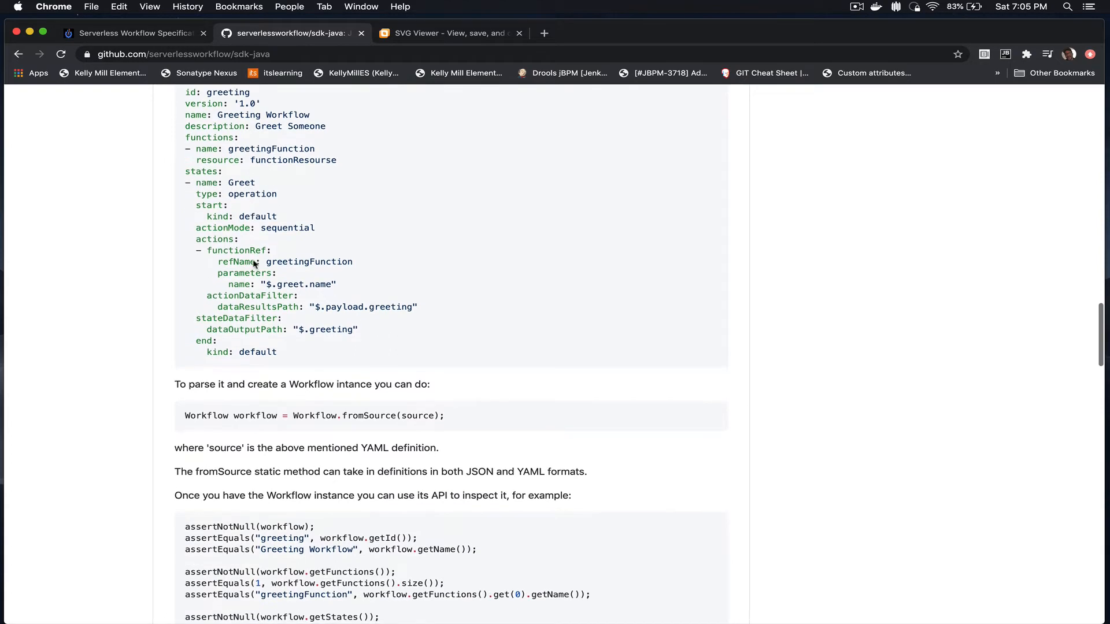
double_click(206, 416)
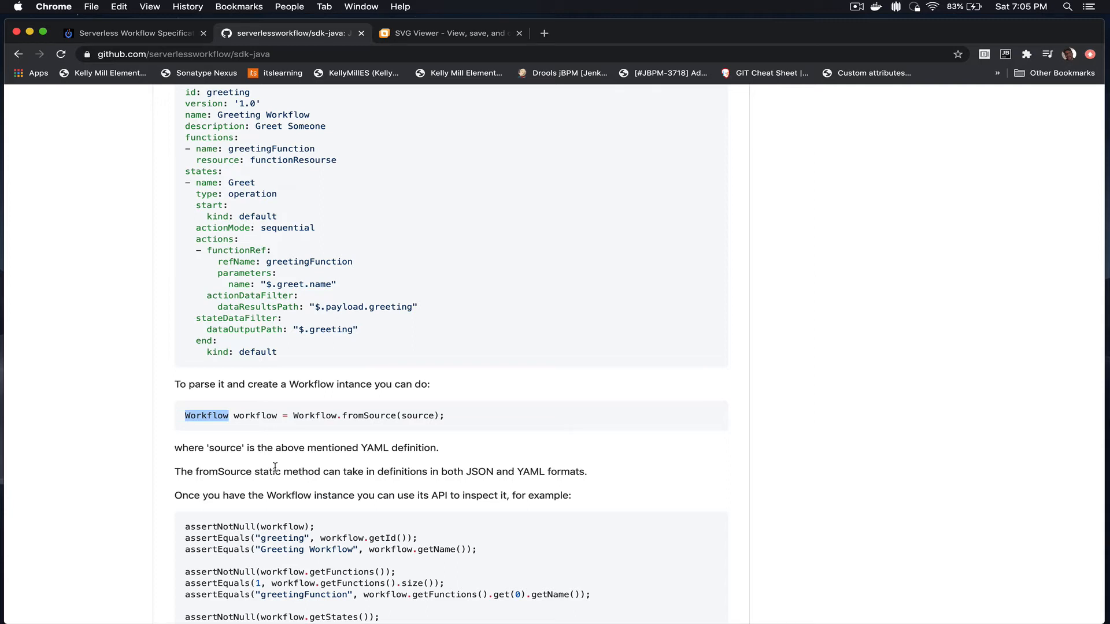
scroll("down", 3)
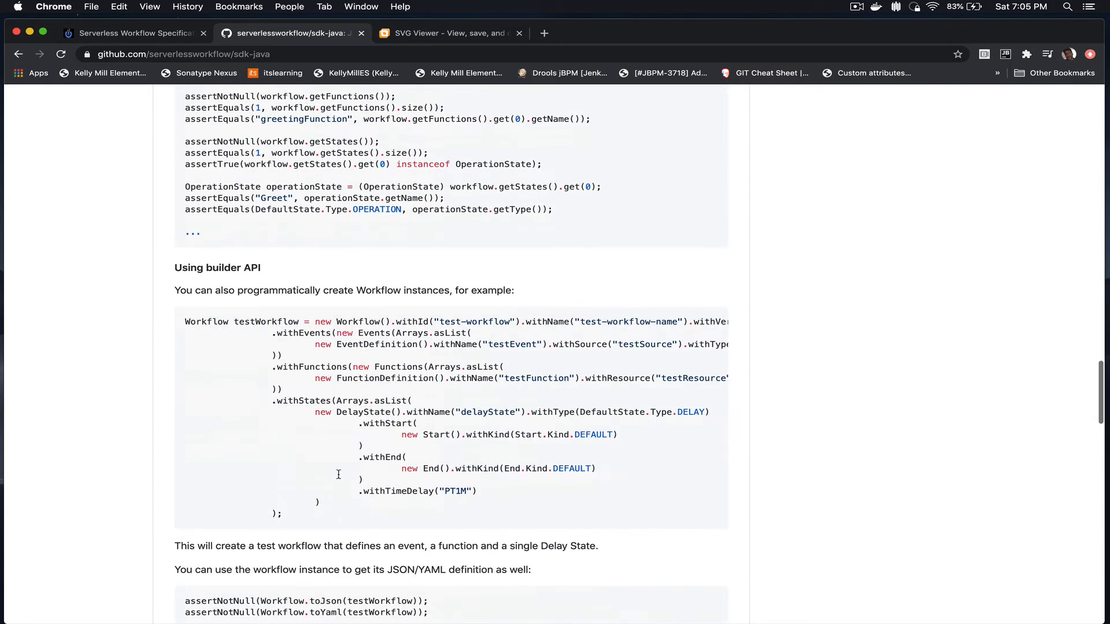
scroll("down", 3)
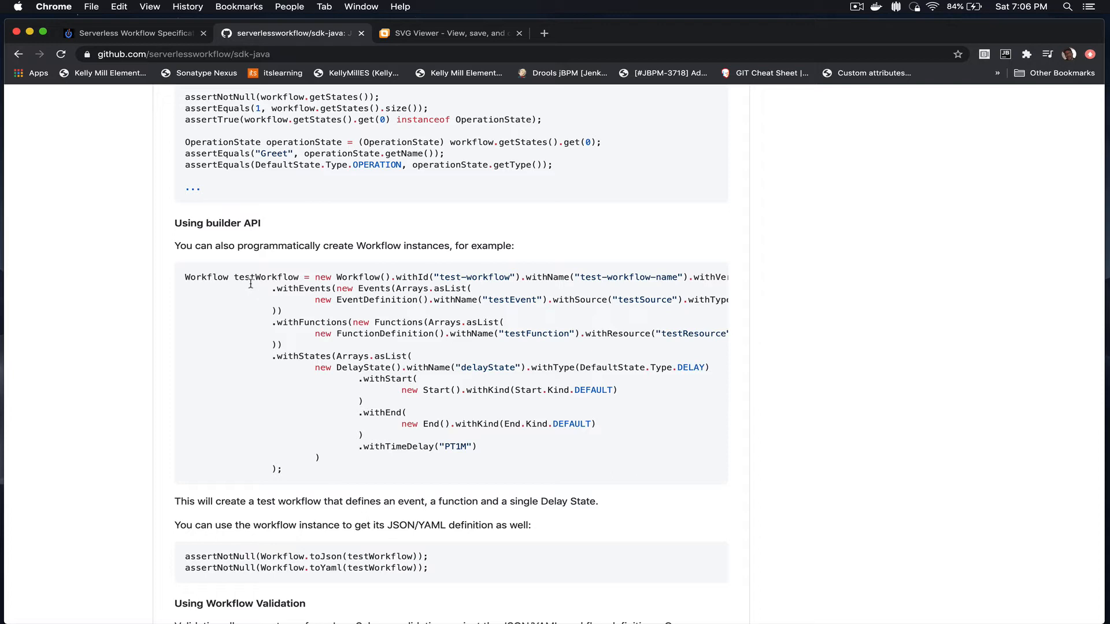
mouse_move(186, 280)
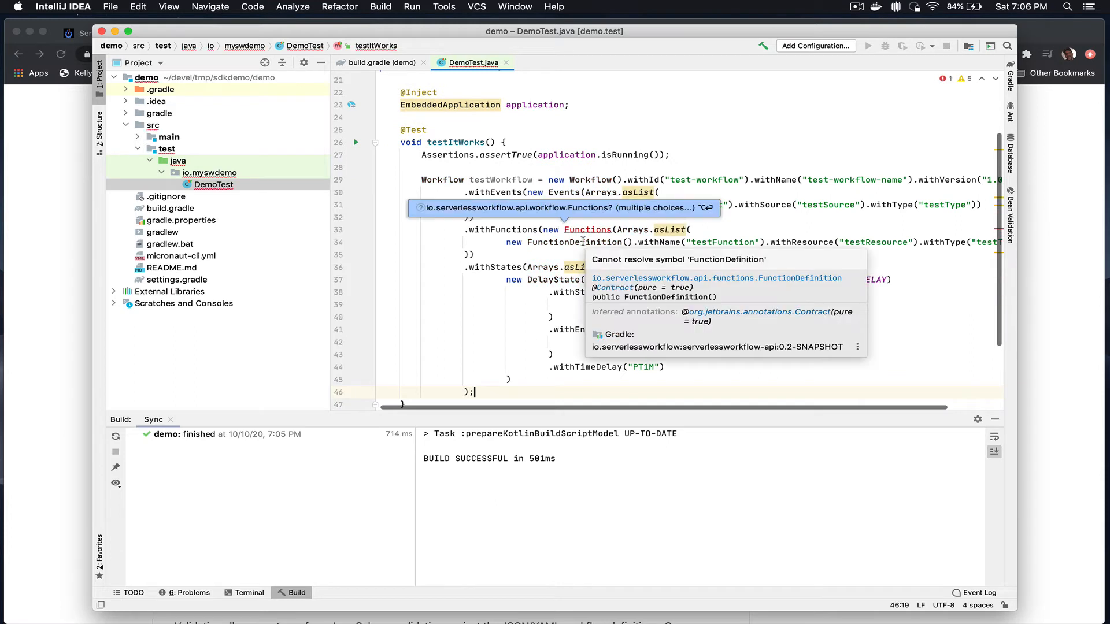
Step: Import Functions and FunctionDefinition for the pasted builder-API testWorkflow code
left_click(611, 230)
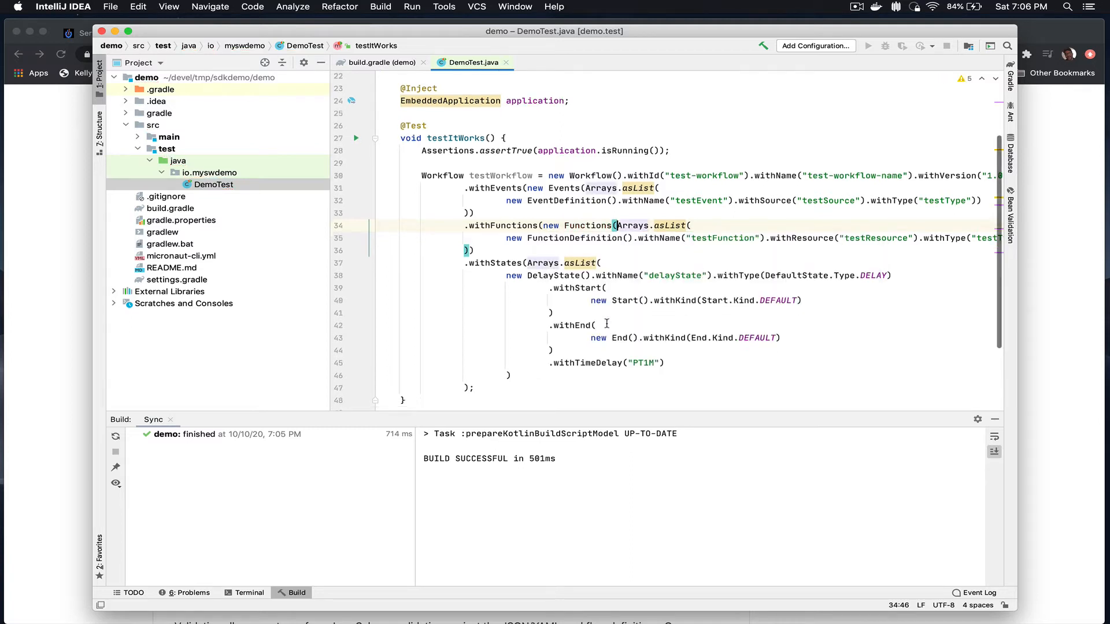
scroll("down", 3)
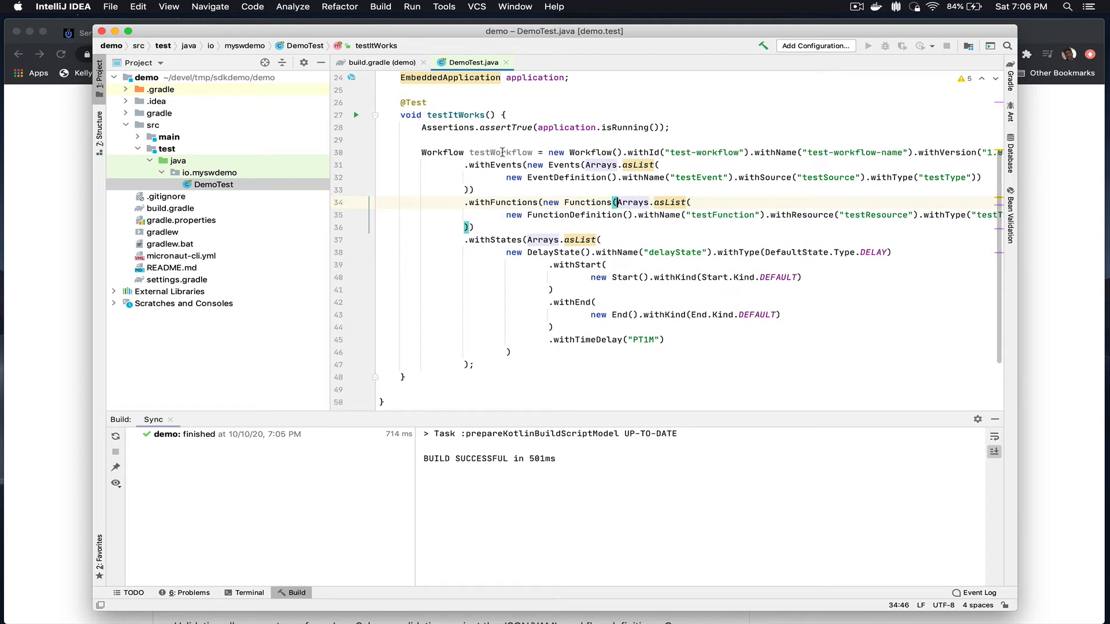
double_click(441, 152)
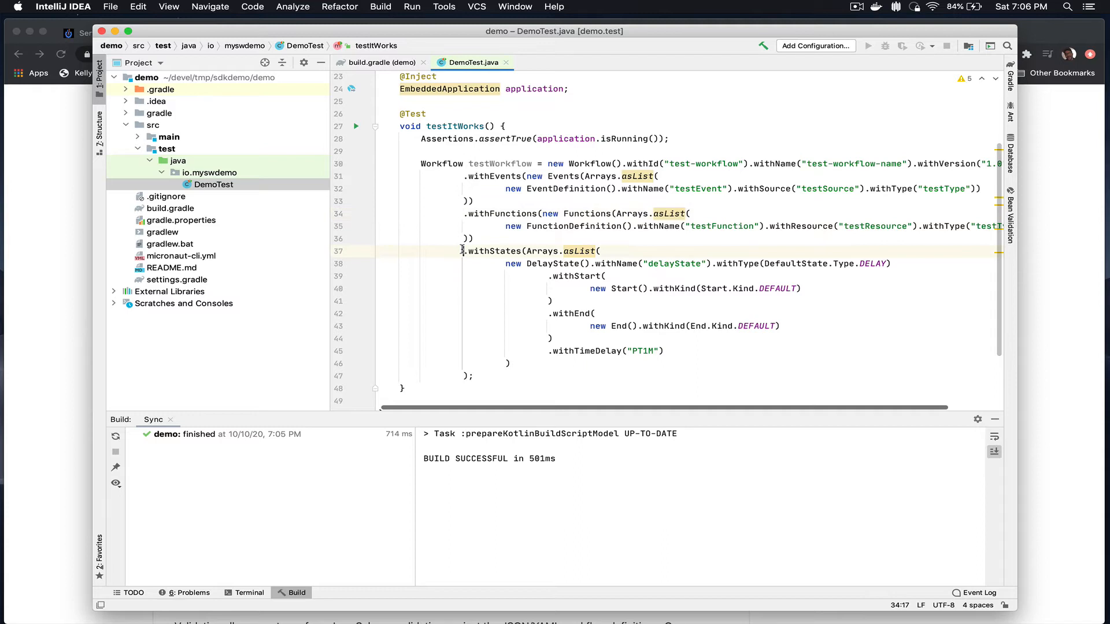
double_click(552, 264)
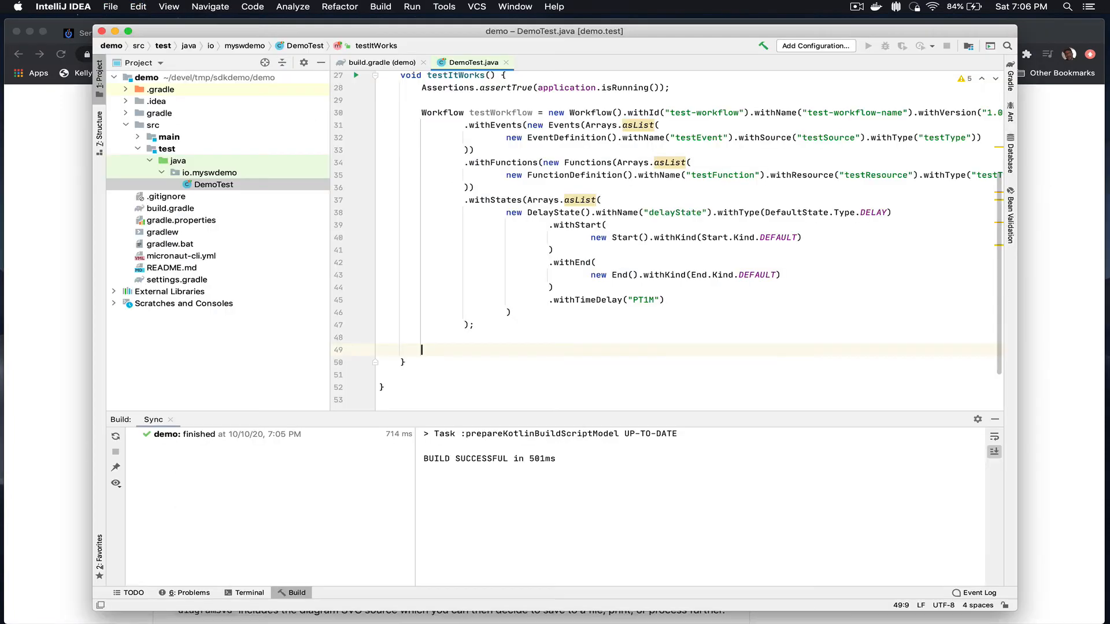
Step: Validate testWorkflow with WorkflowValidatorImpl and assertEquals(0, validationErrors.size())
type("WorkflowValidator workflowValidator = new WorkflowValidatorImpl();")
type("List<ValidationError> validationErrors = workflowValidator.setWorkflow(workflow).validate();")
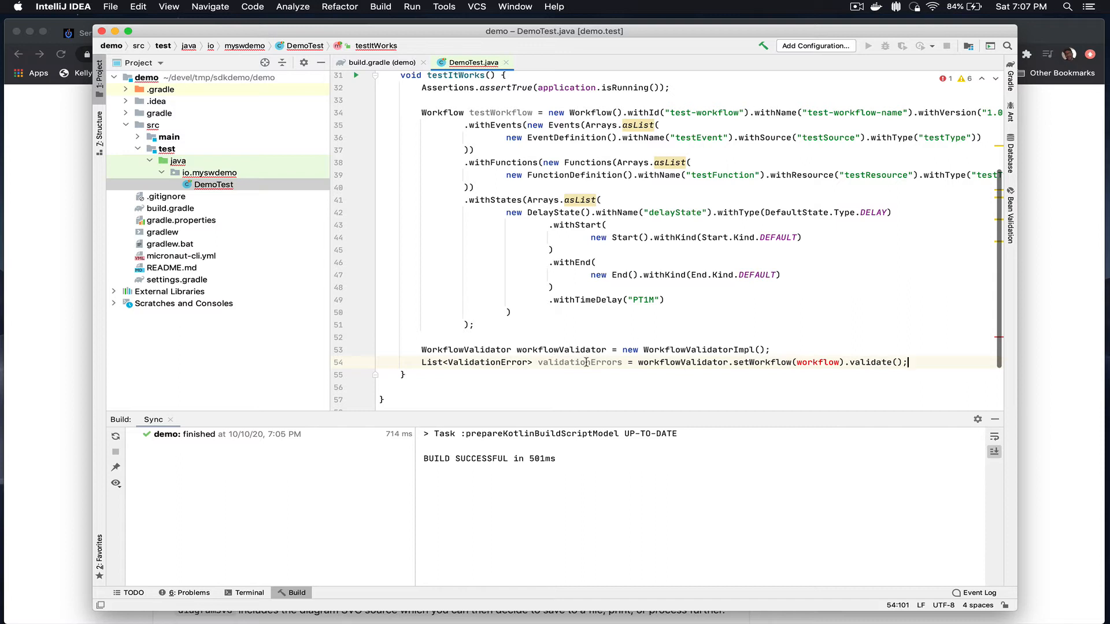
mouse_move(486, 108)
type("testW")
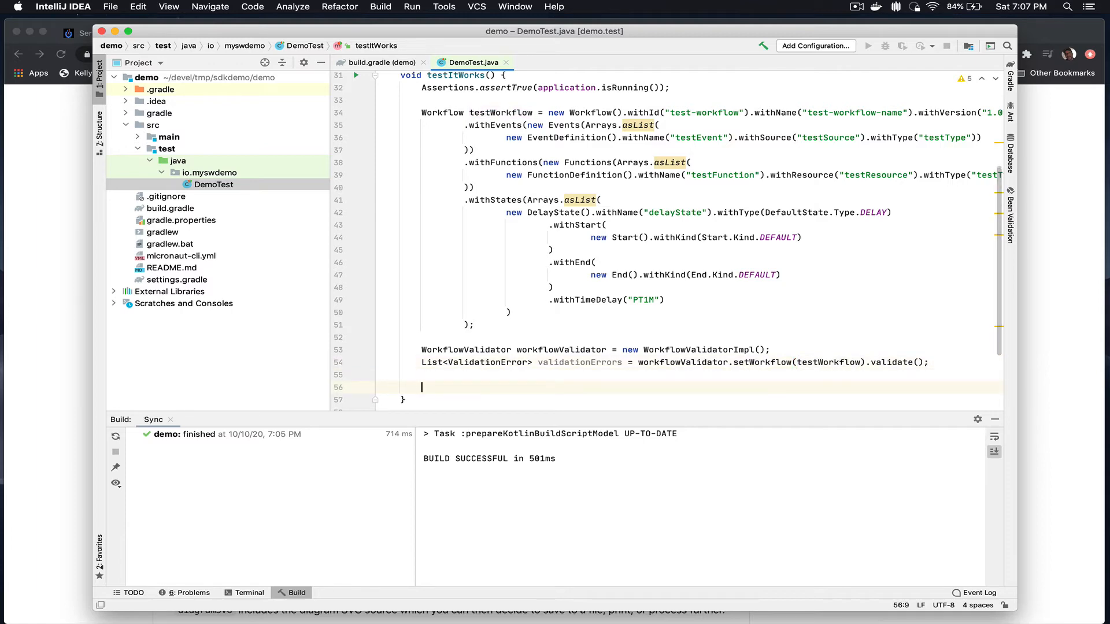
type("Assertion")
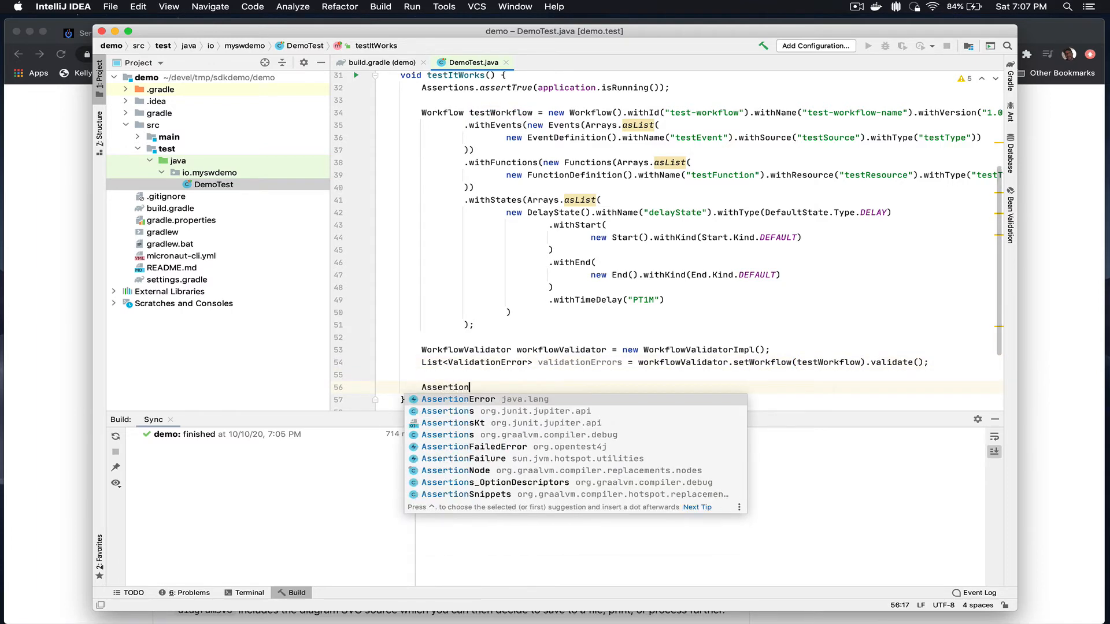
type("s.assertEq")
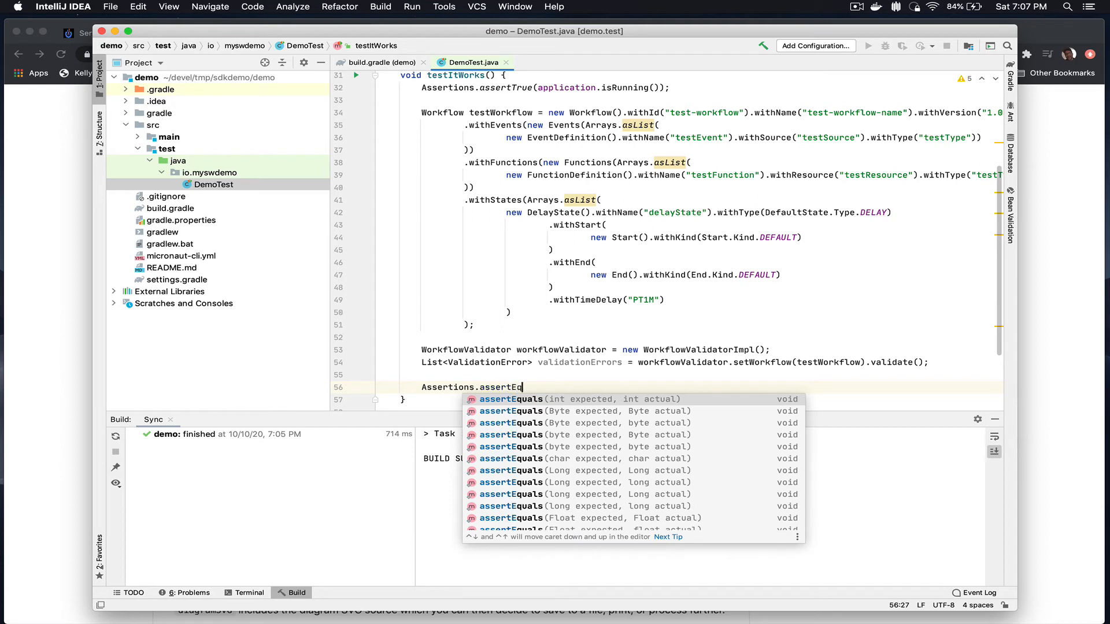
left_click(510, 398)
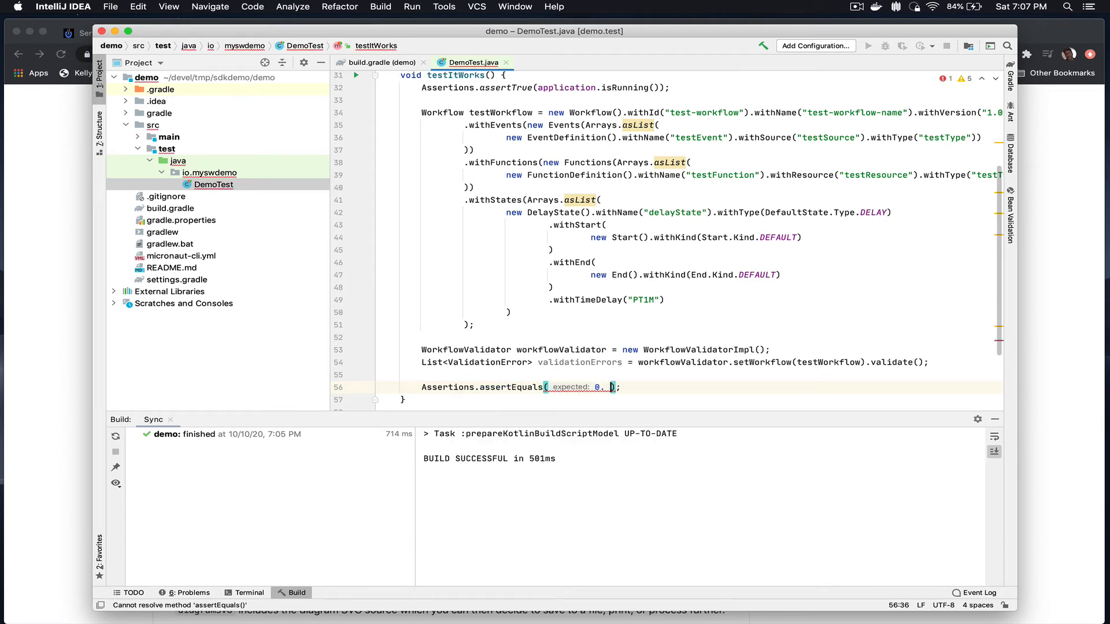
type("vali")
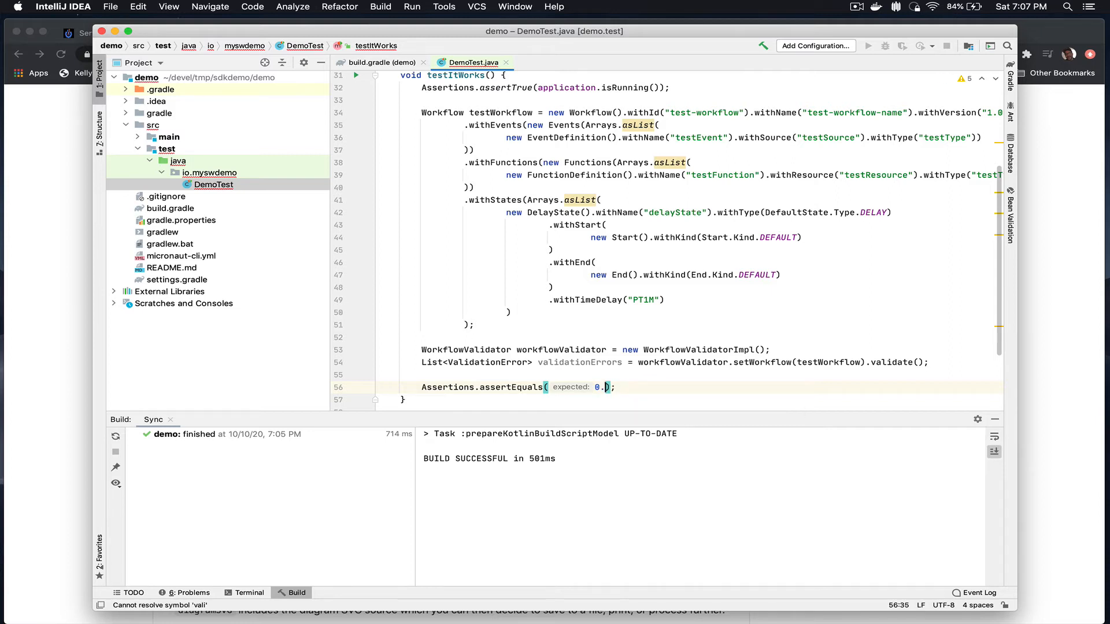
type("validationErrors.size(")
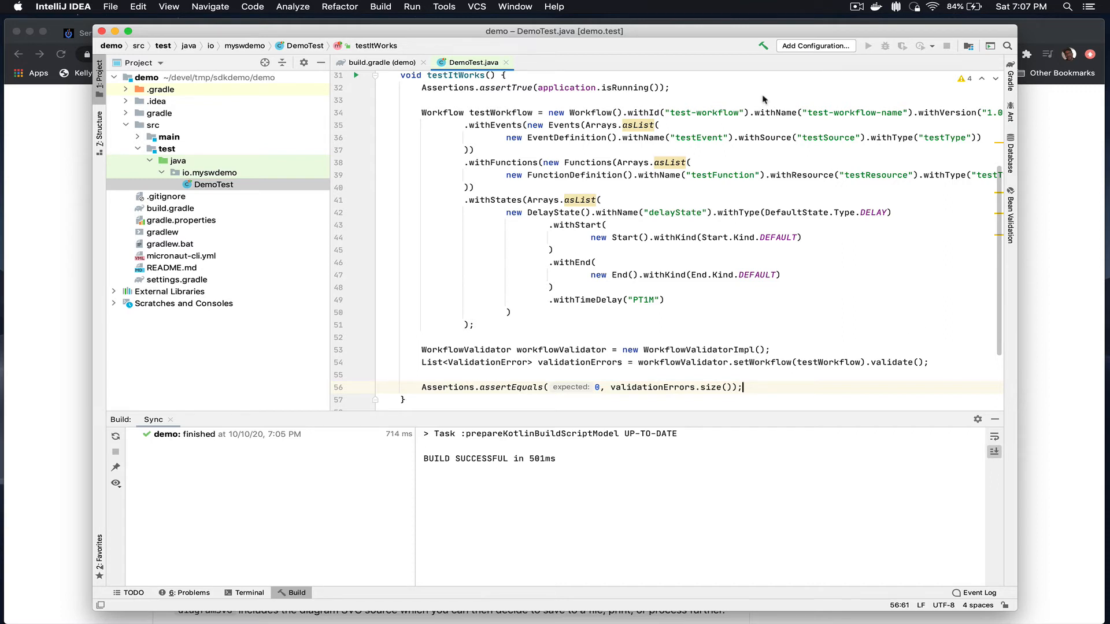
double_click(442, 113)
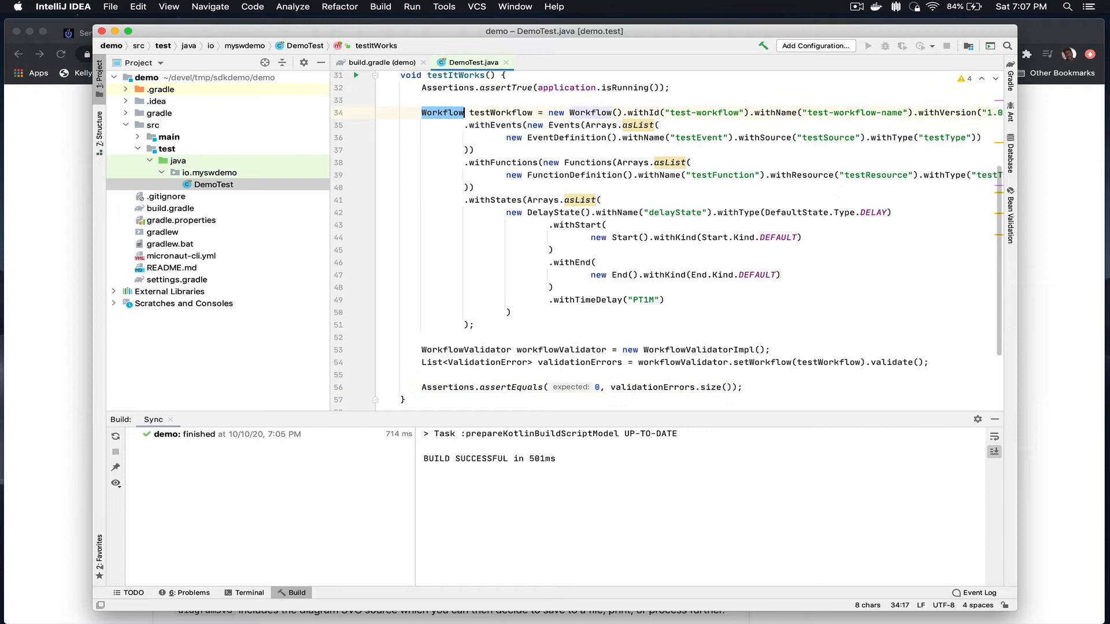
mouse_move(561, 261)
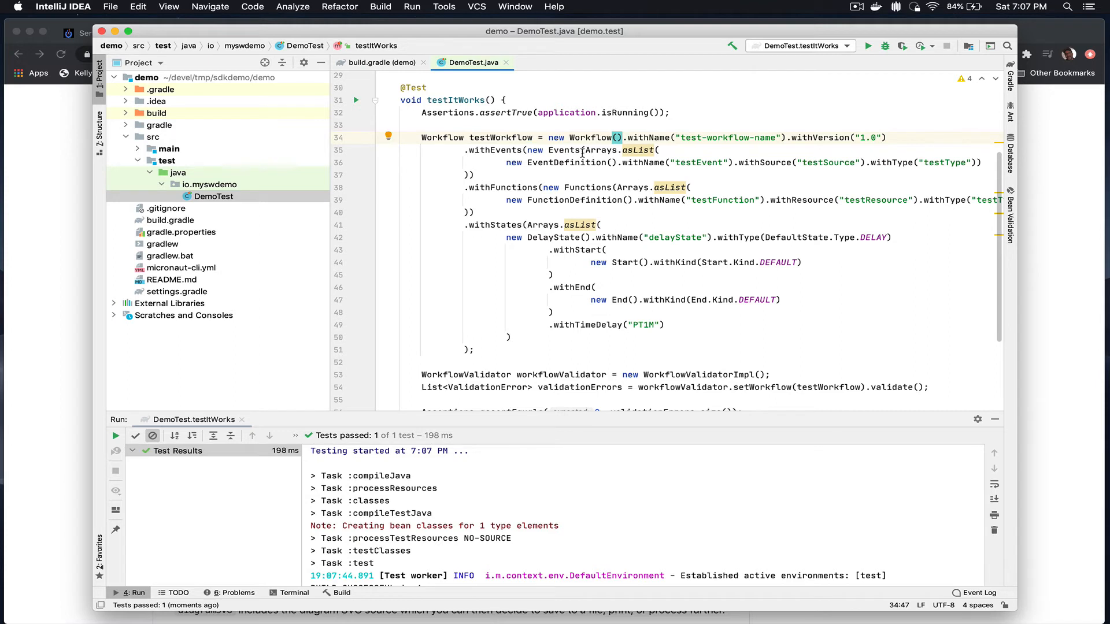
Step: Debug testItWorks until it pauses at assertEquals with one validation error
scroll("down", 3)
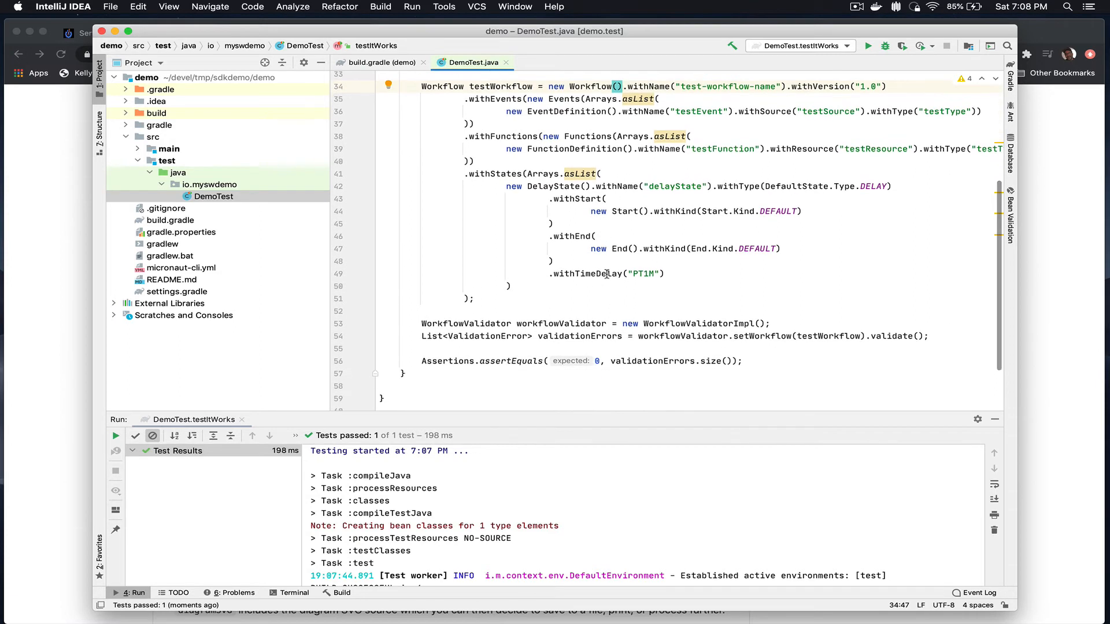
mouse_move(660, 377)
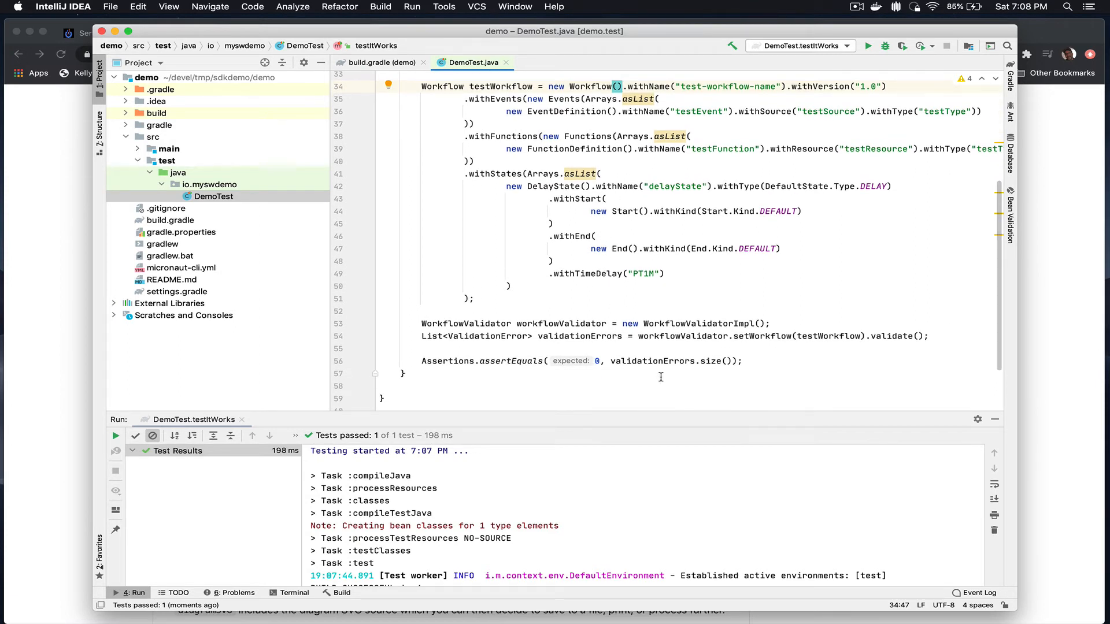
left_click(360, 360)
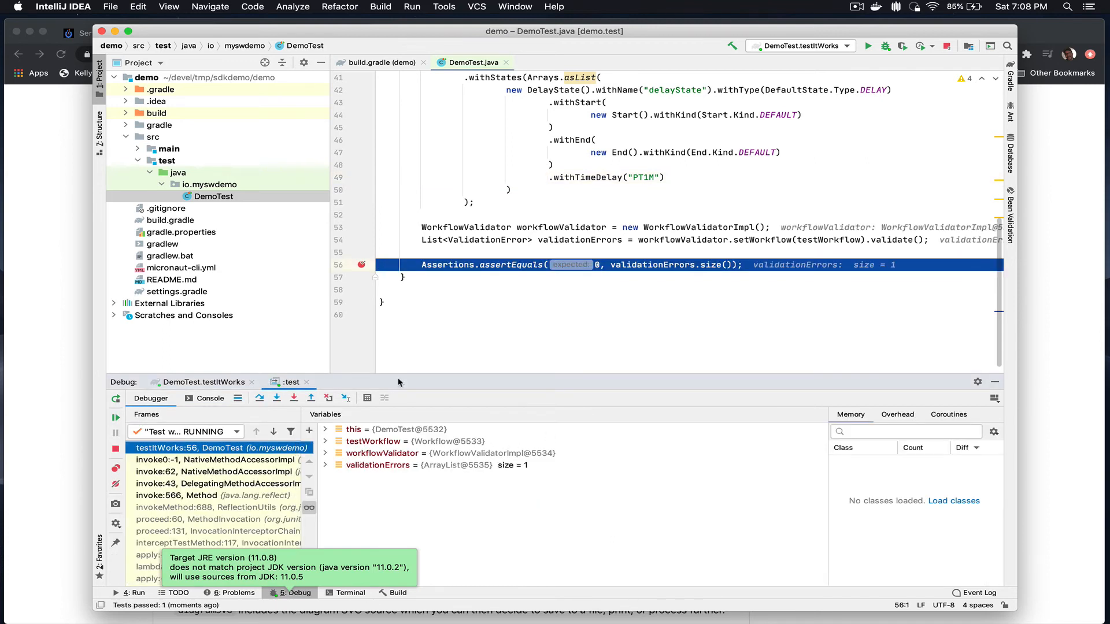
Step: Expose the 'Workflow id should not be empty' error, remove the assertion breakpoint, and switch to Chrome
left_click(325, 464)
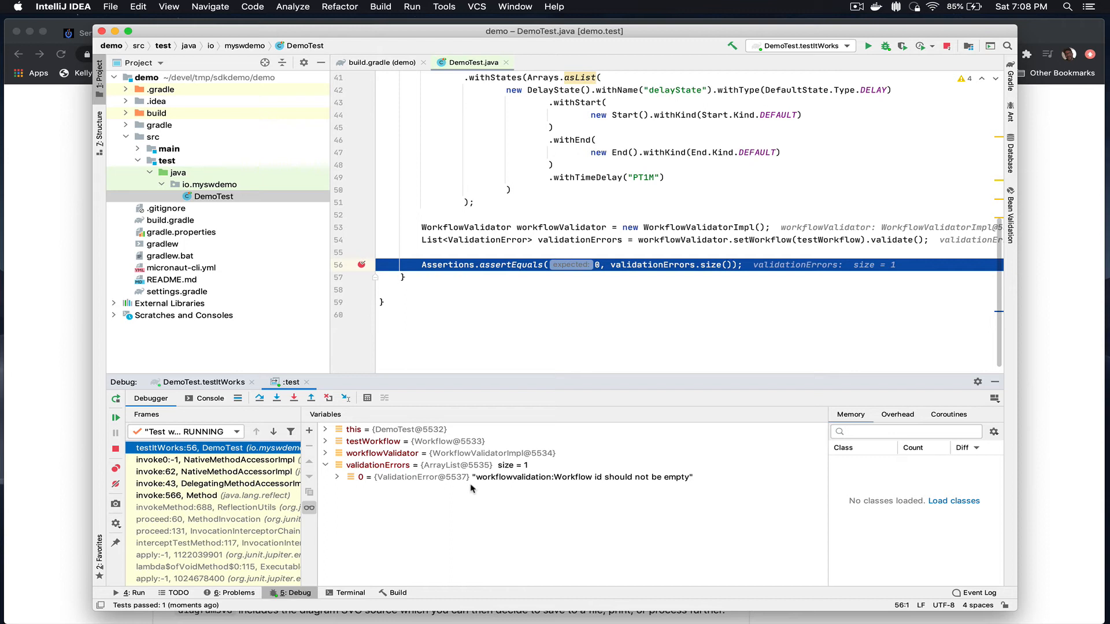
mouse_move(617, 486)
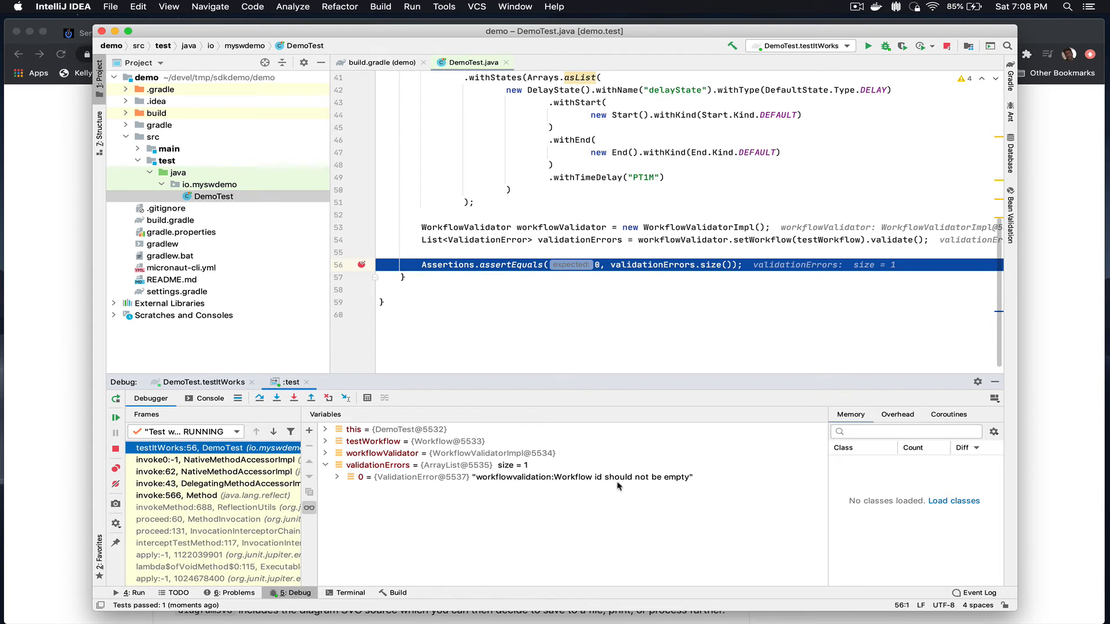
mouse_move(228, 411)
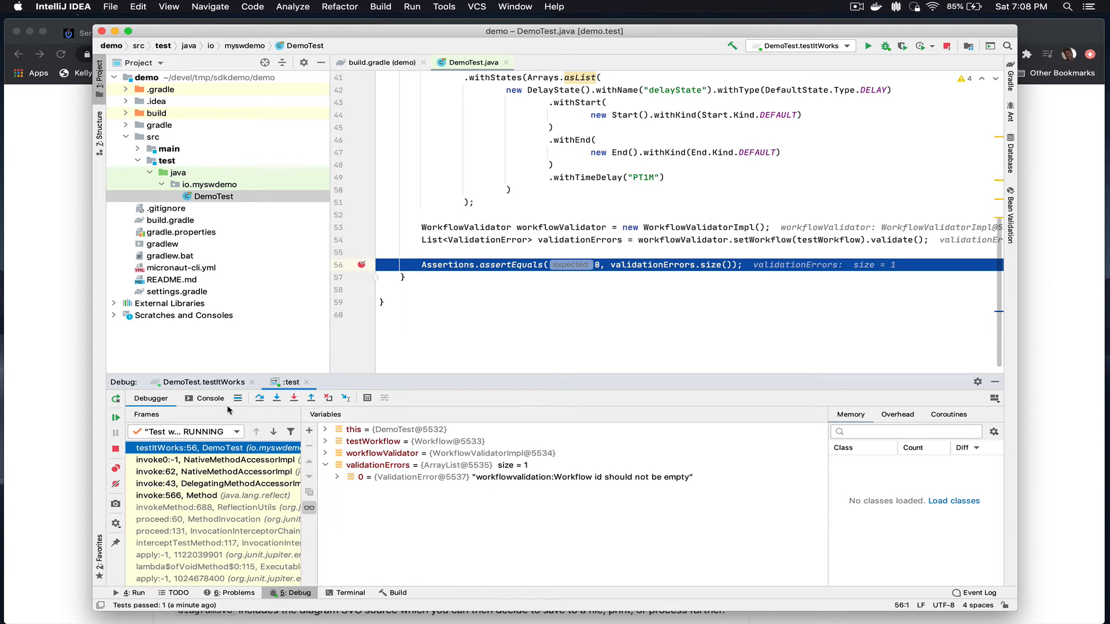
mouse_move(239, 405)
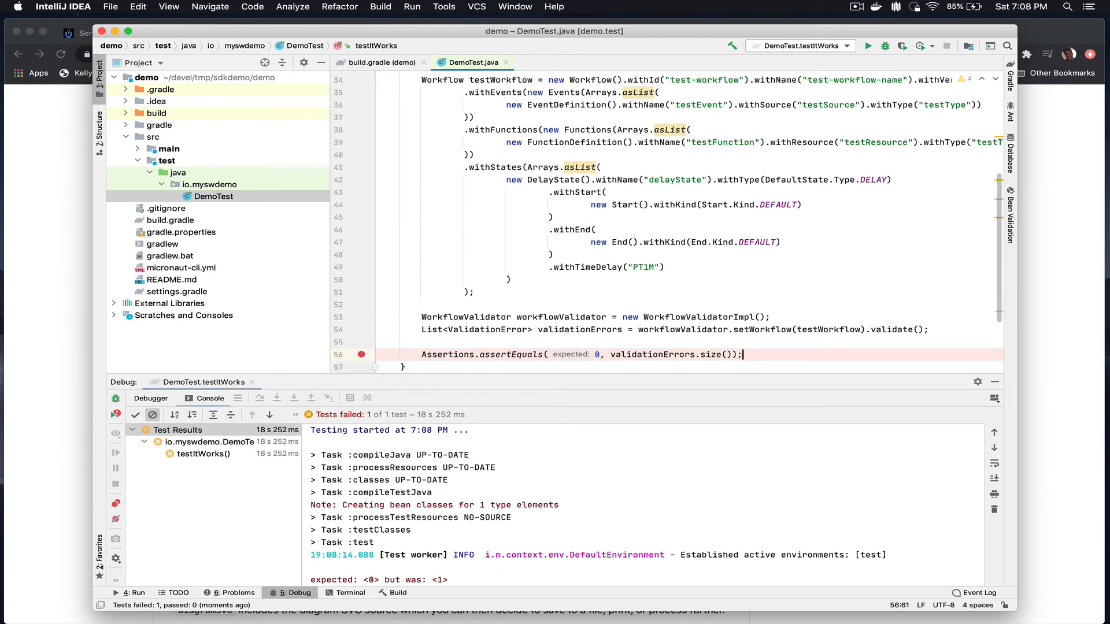
left_click(637, 104)
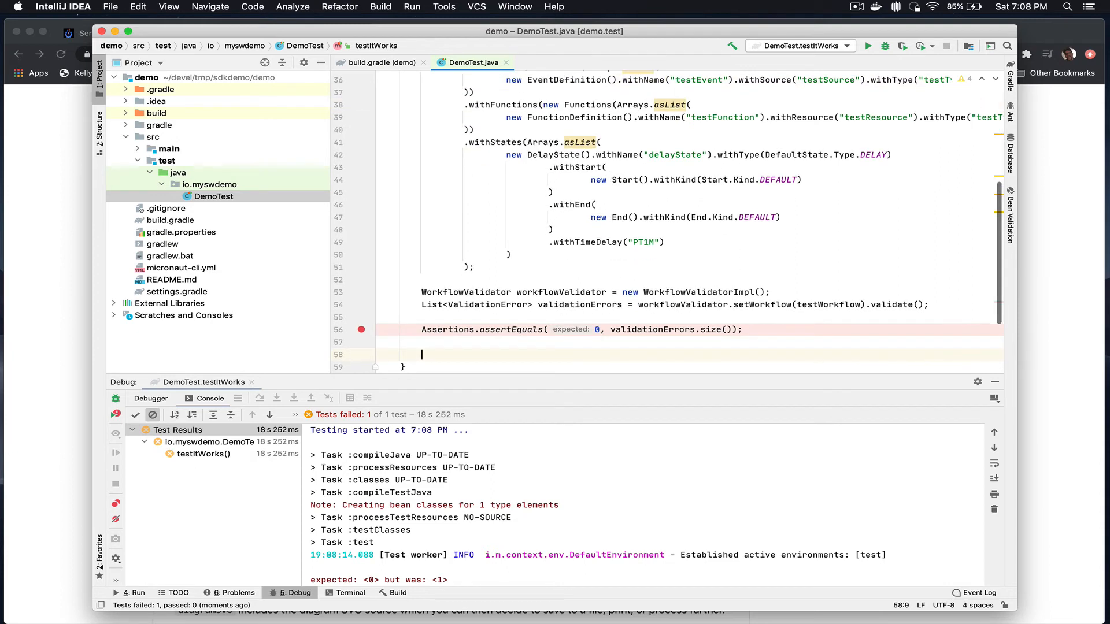
left_click(361, 328)
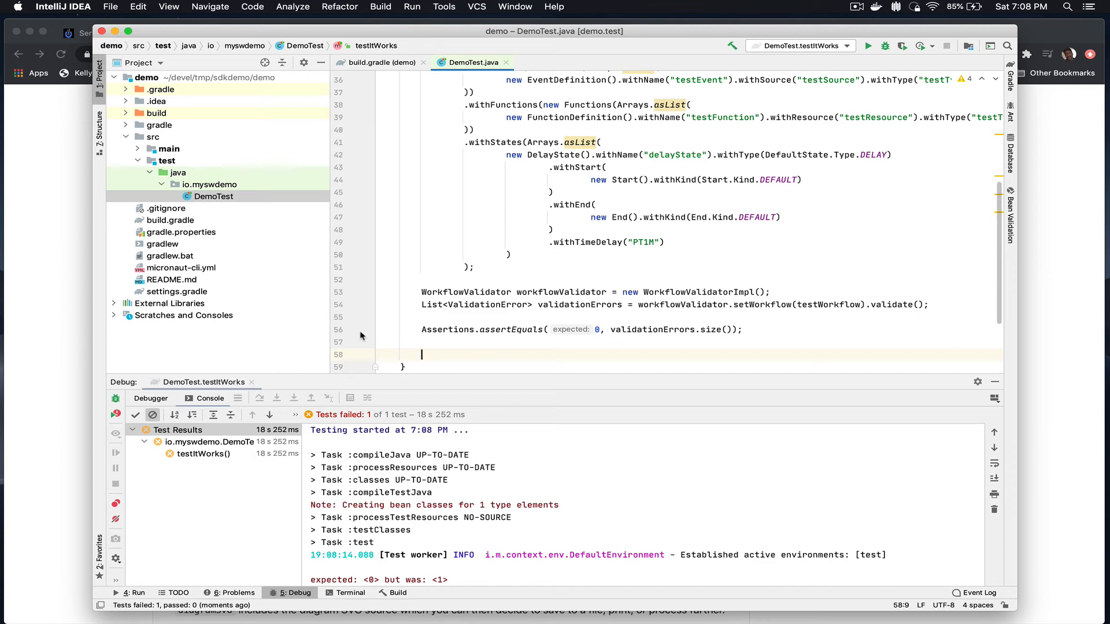
key("cmd+tab")
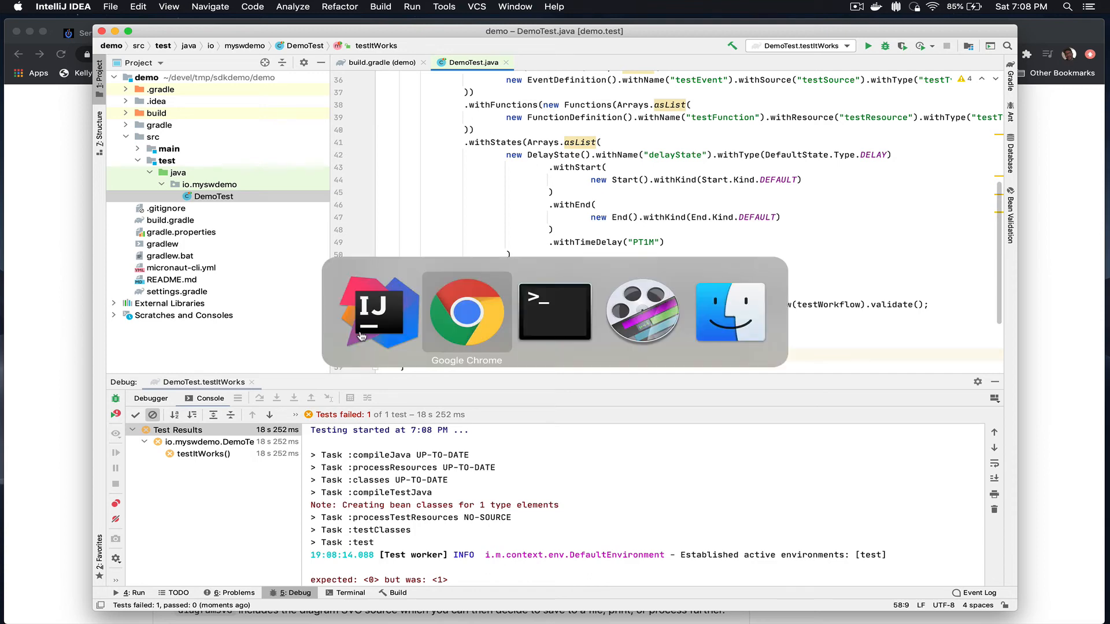
left_click(466, 312)
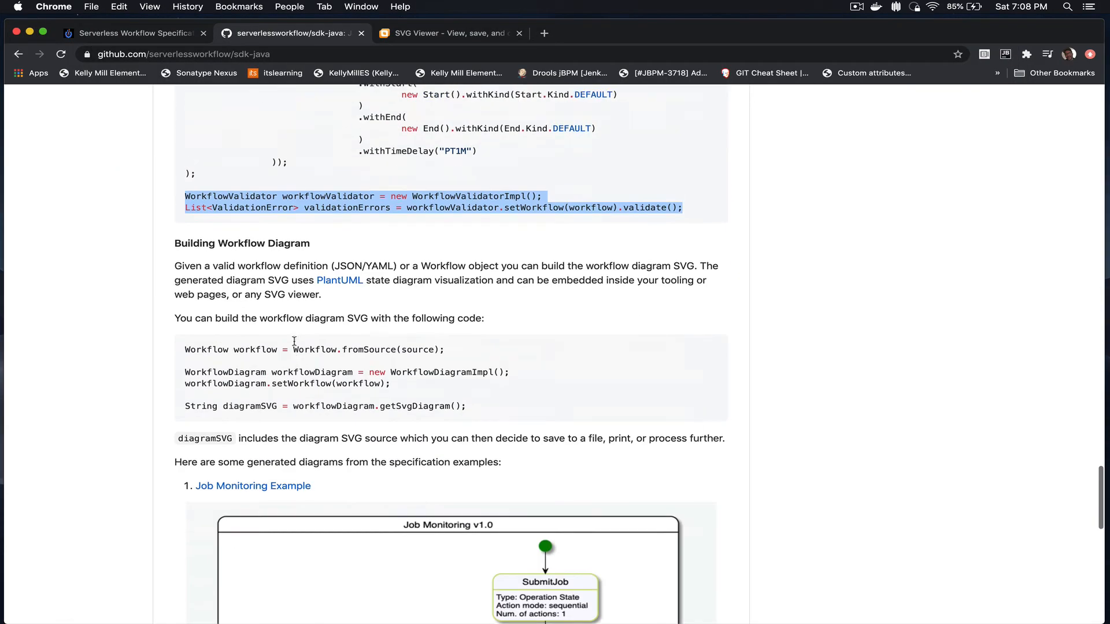
Step: Scroll the sdk-java README down to the Building Workflow Diagram section
scroll("down", 3)
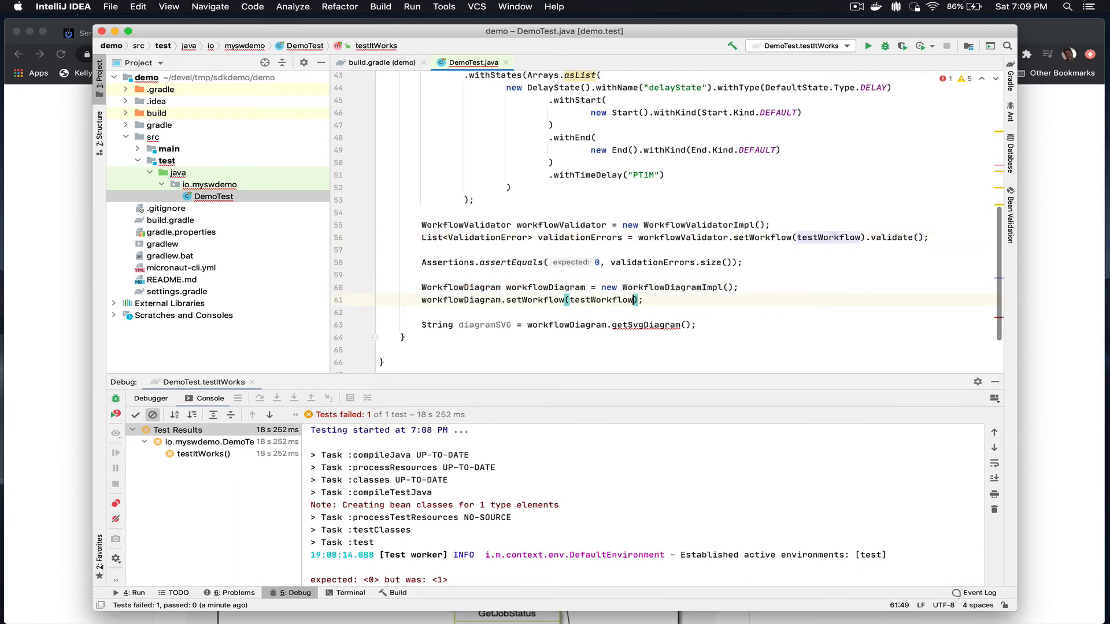
Step: Make testItWorks declare 'throws Exception'
scroll("down", 3)
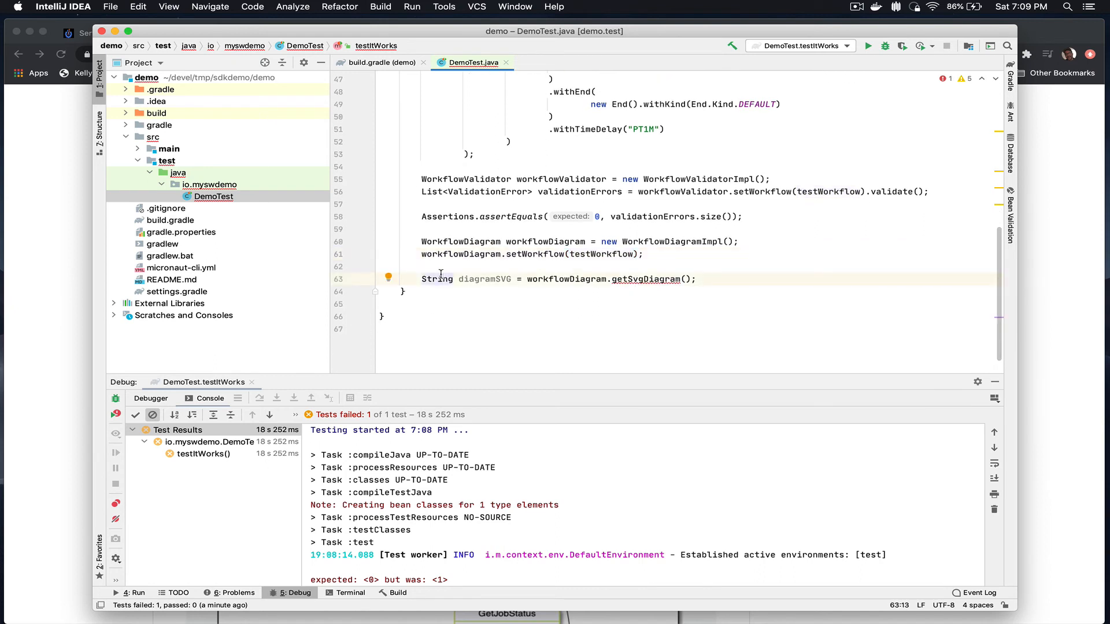
mouse_move(445, 296)
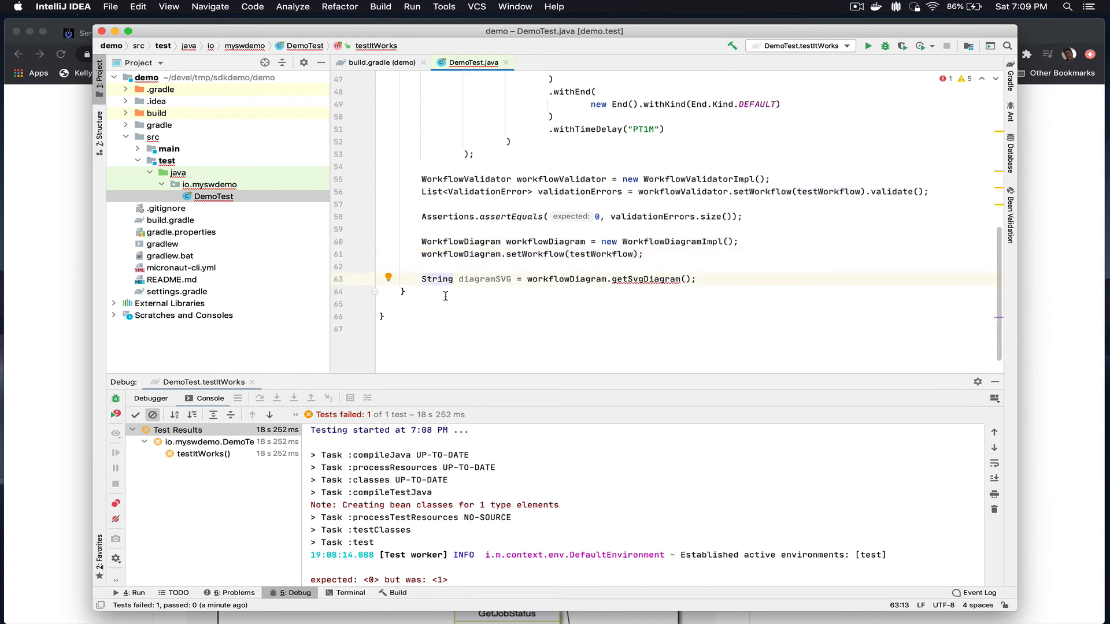
double_click(485, 279)
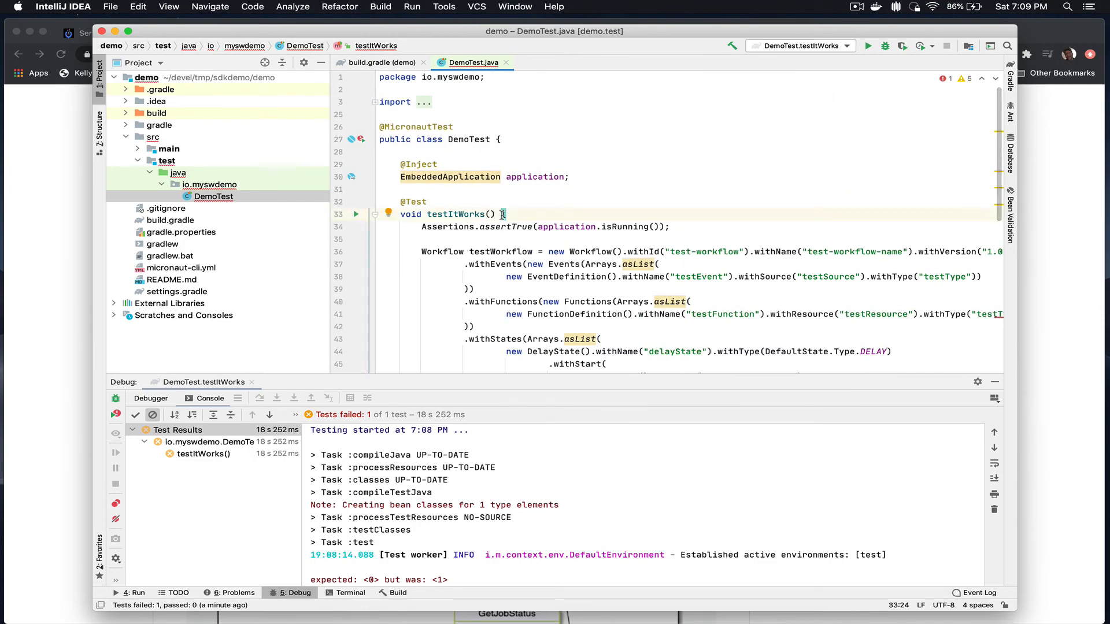
type("throws")
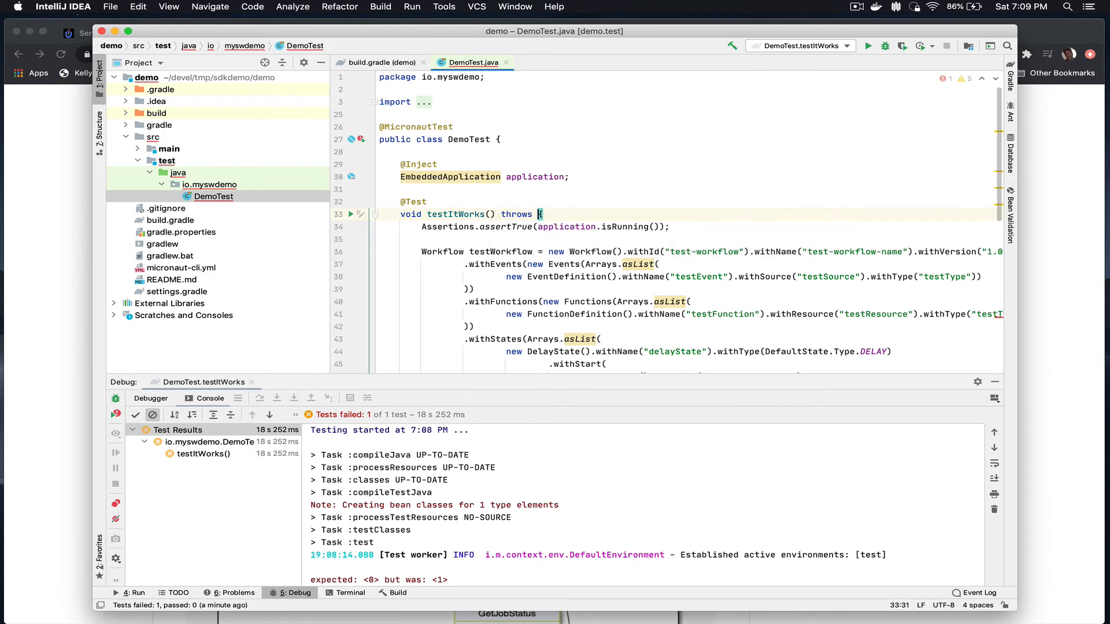
type("Exception")
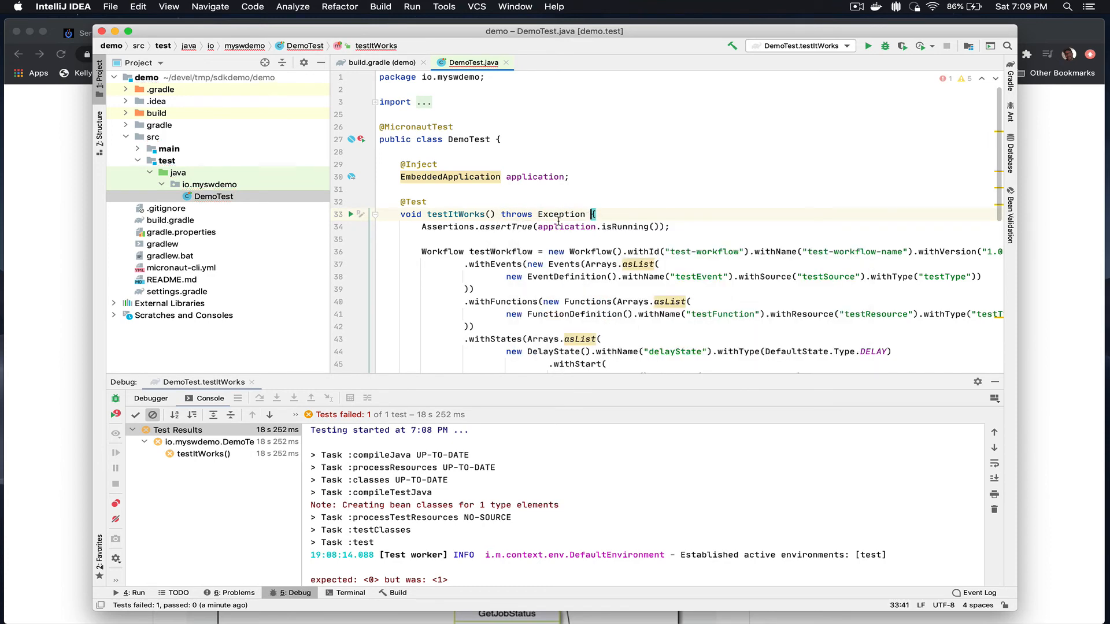
Step: Add Assertions.assertNotNull(diagramSVG) and set a breakpoint on that line
scroll("down", 3)
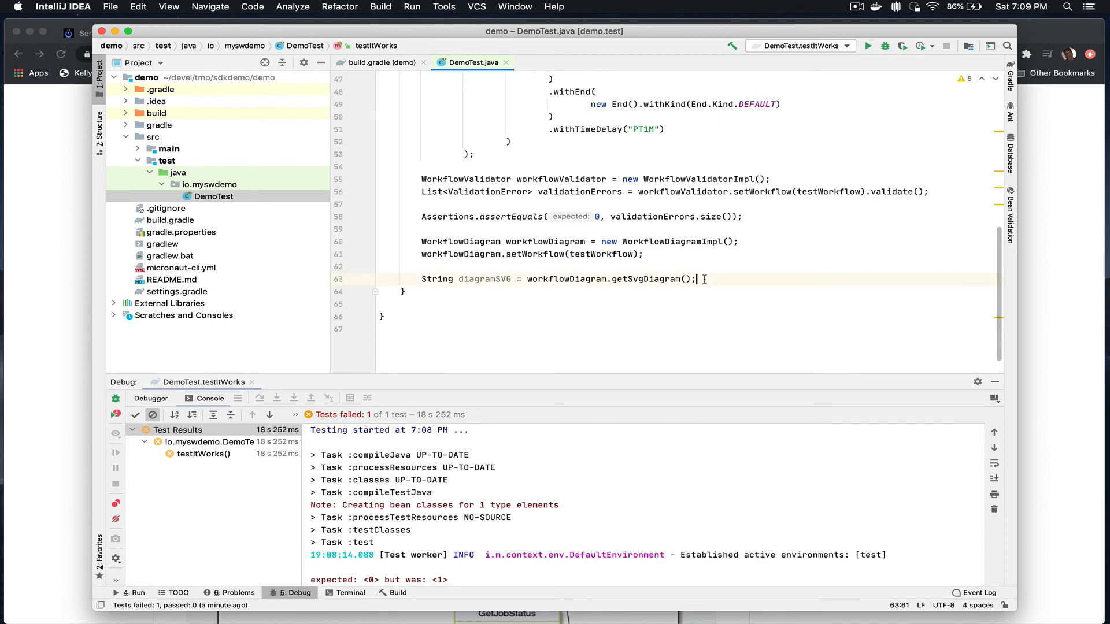
type("Assertions.as")
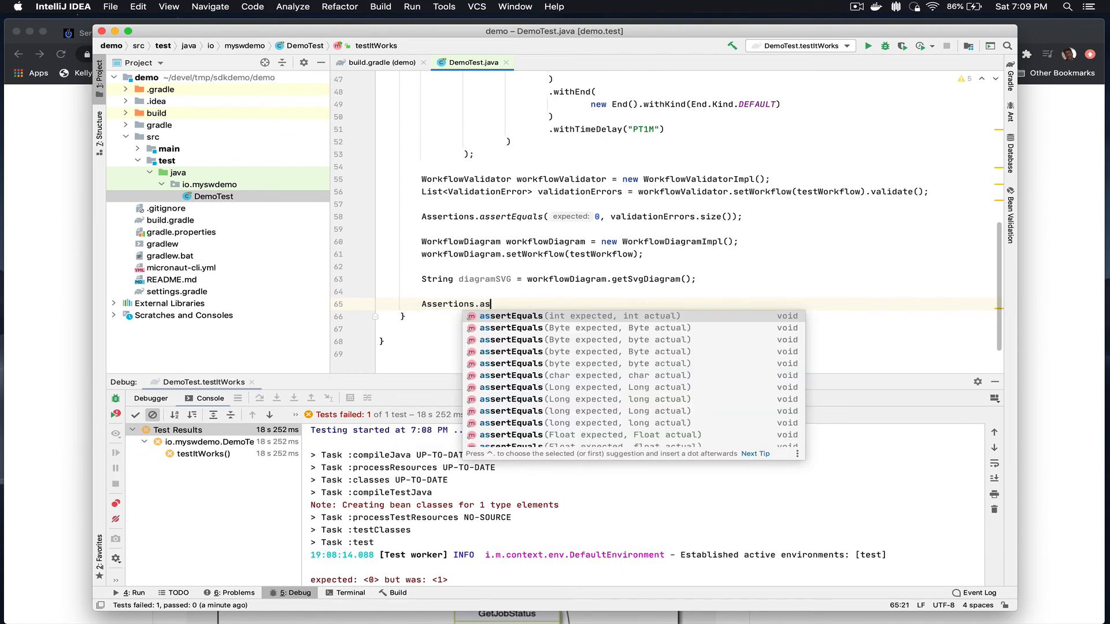
type("N")
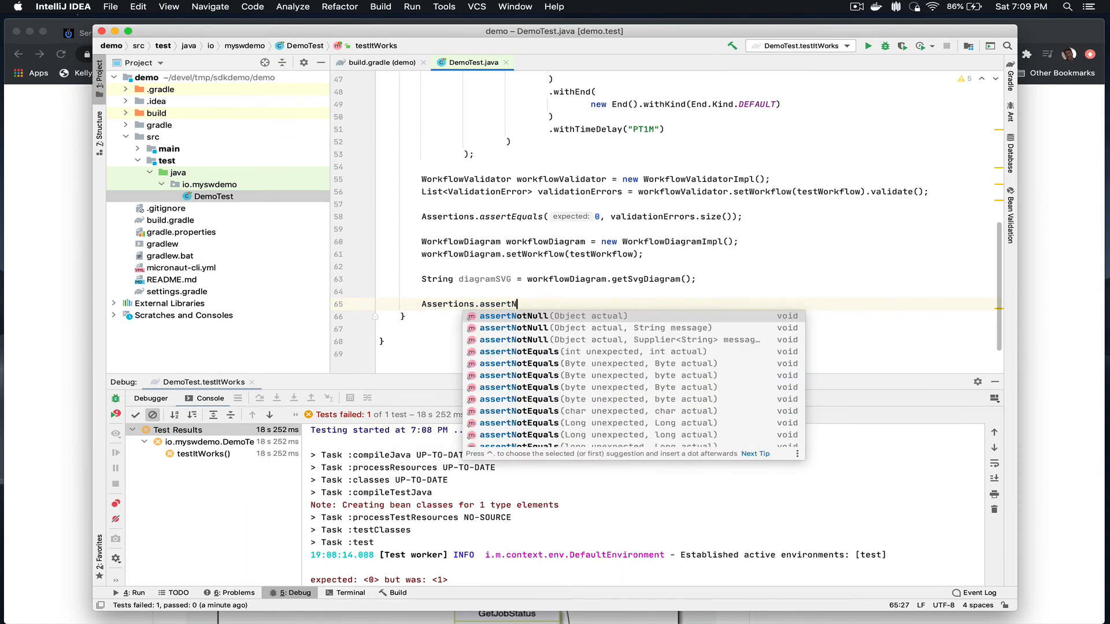
type("otNull(diagramSVG);")
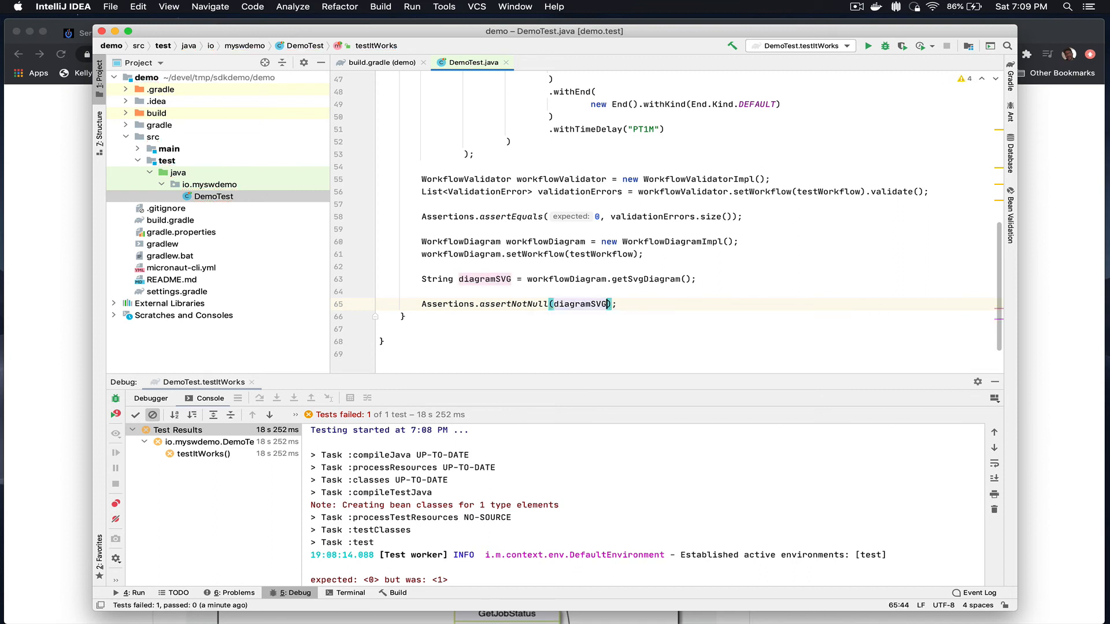
mouse_move(369, 308)
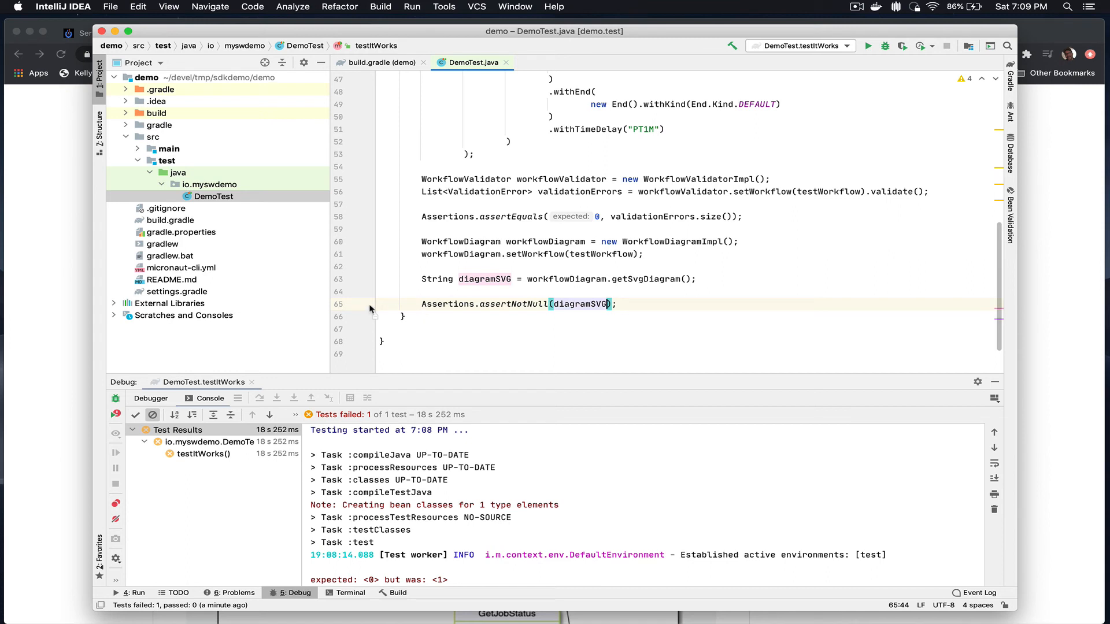
left_click(361, 303)
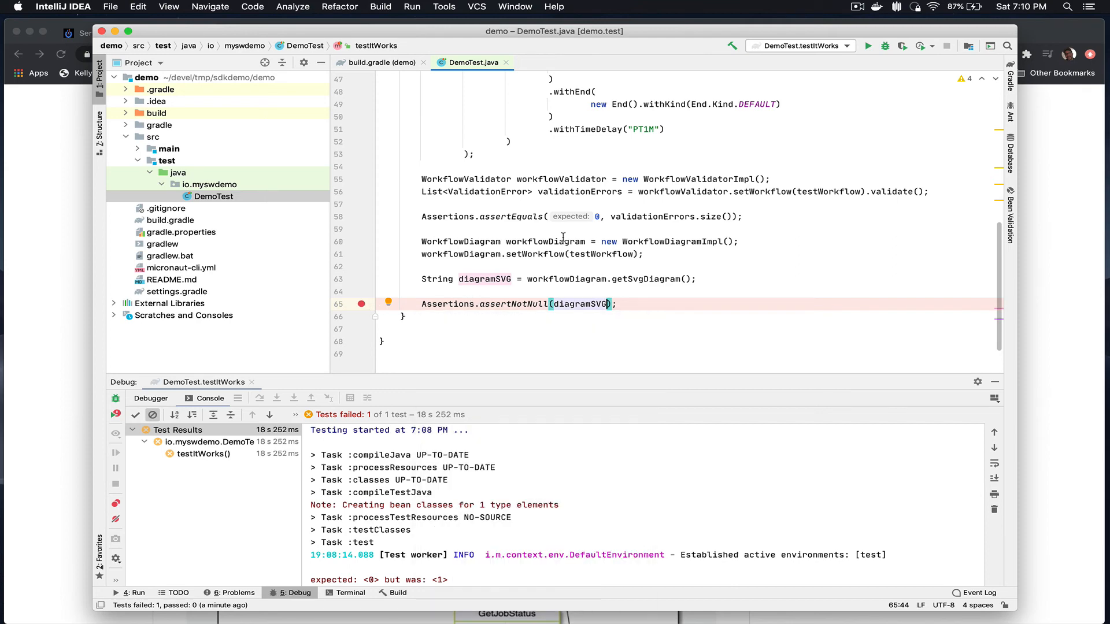
Step: Debug testItWorks to the assertNotNull breakpoint and copy diagramSVG's SVG value
scroll("down", 3)
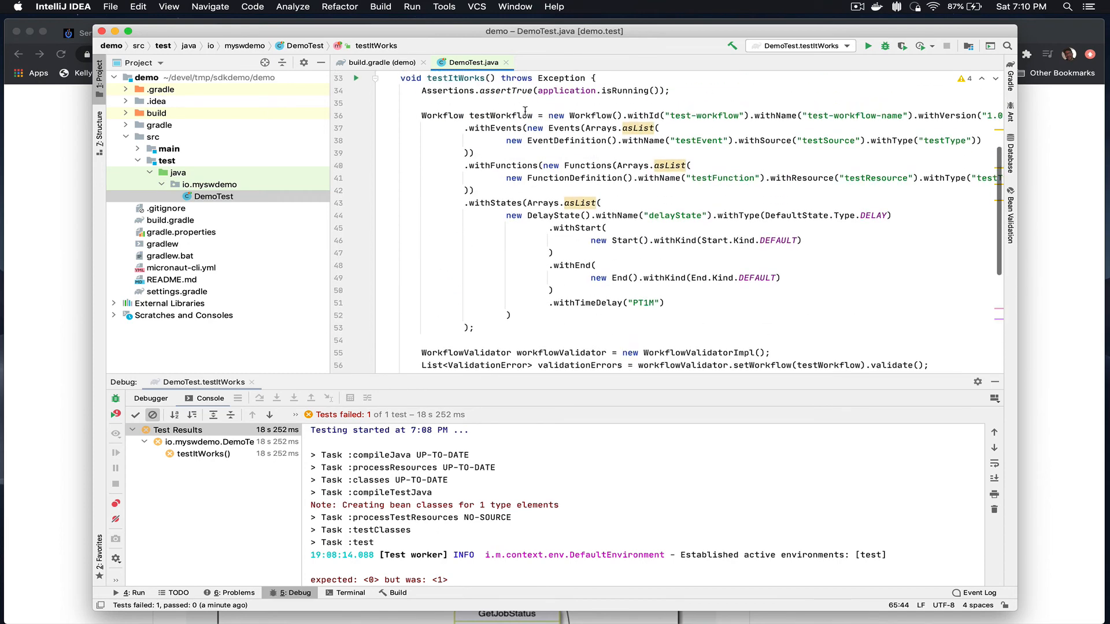
double_click(493, 203)
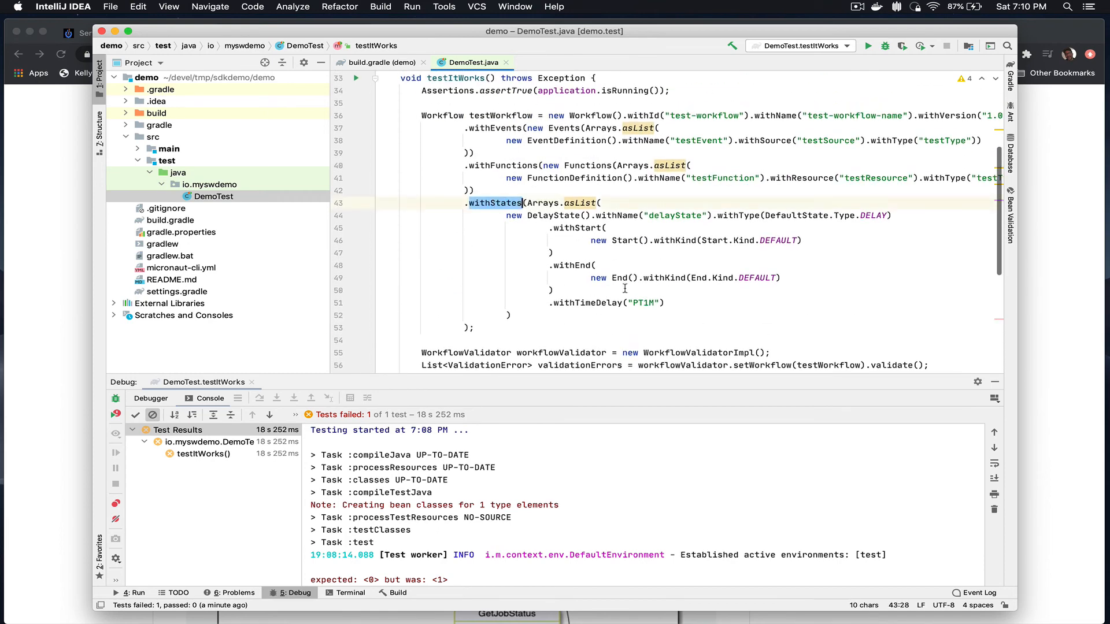
double_click(640, 303)
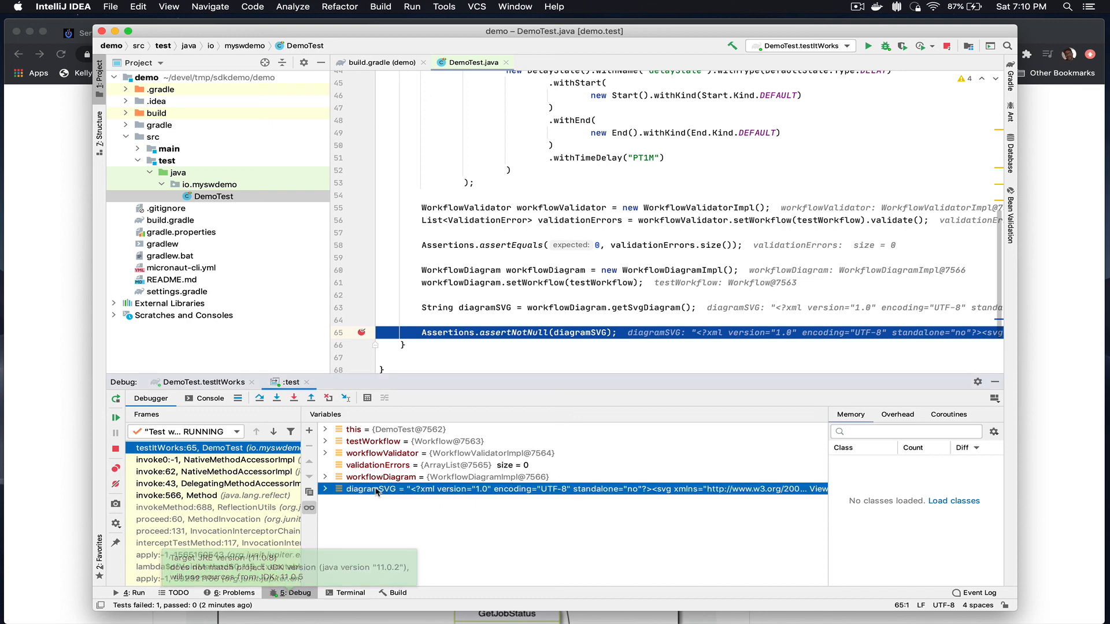
right_click(377, 489)
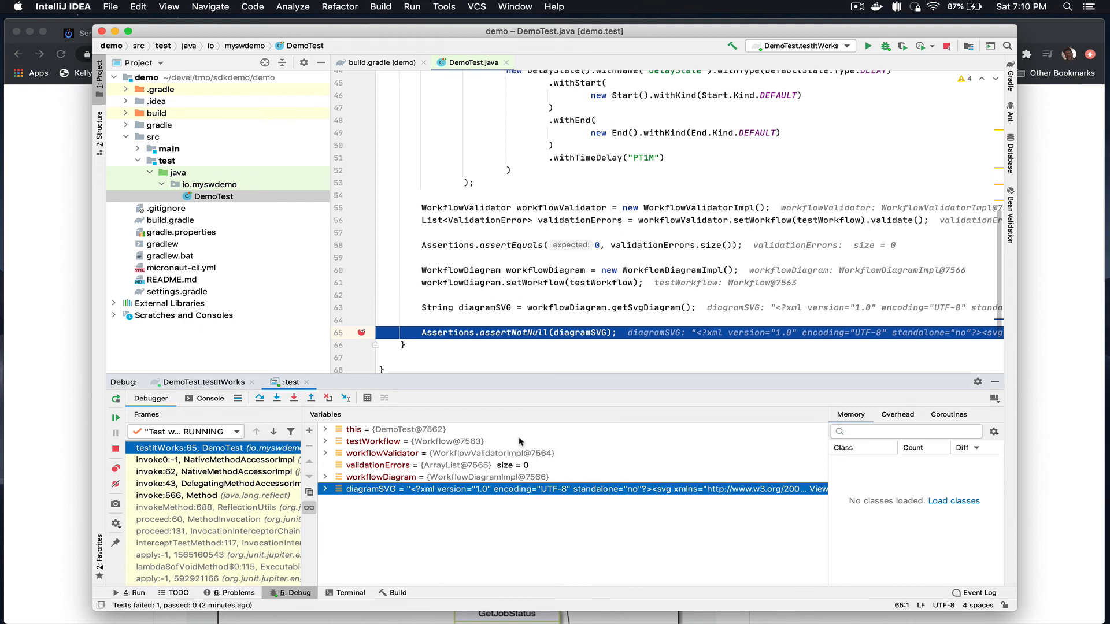
scroll("right", 3)
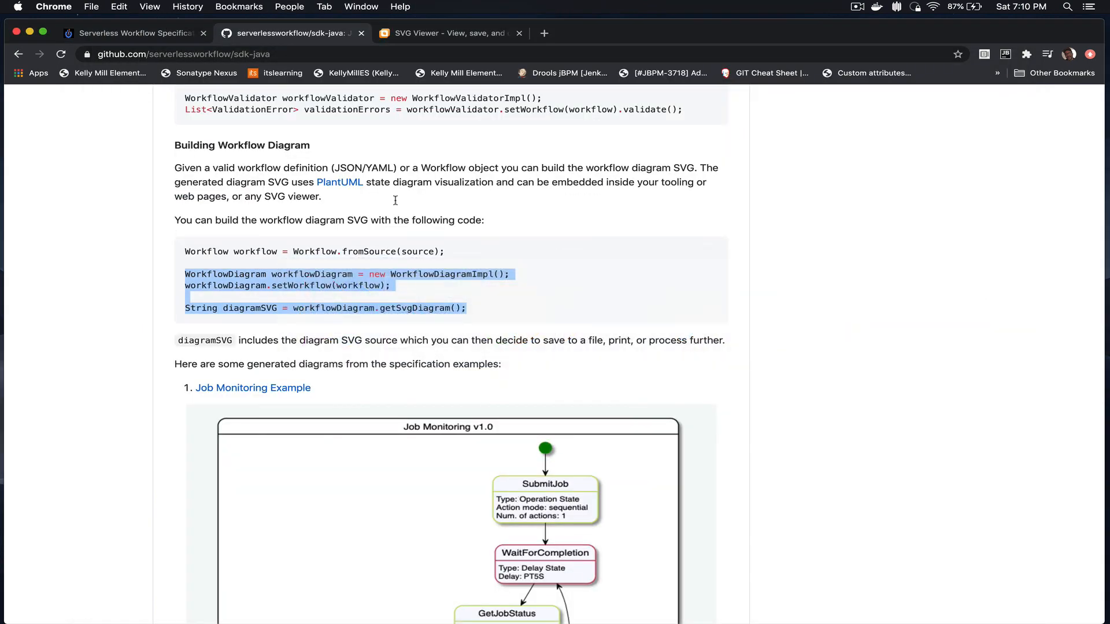
Step: Bring up the SVGViewer site to preview the copied diagram SVG
left_click(447, 33)
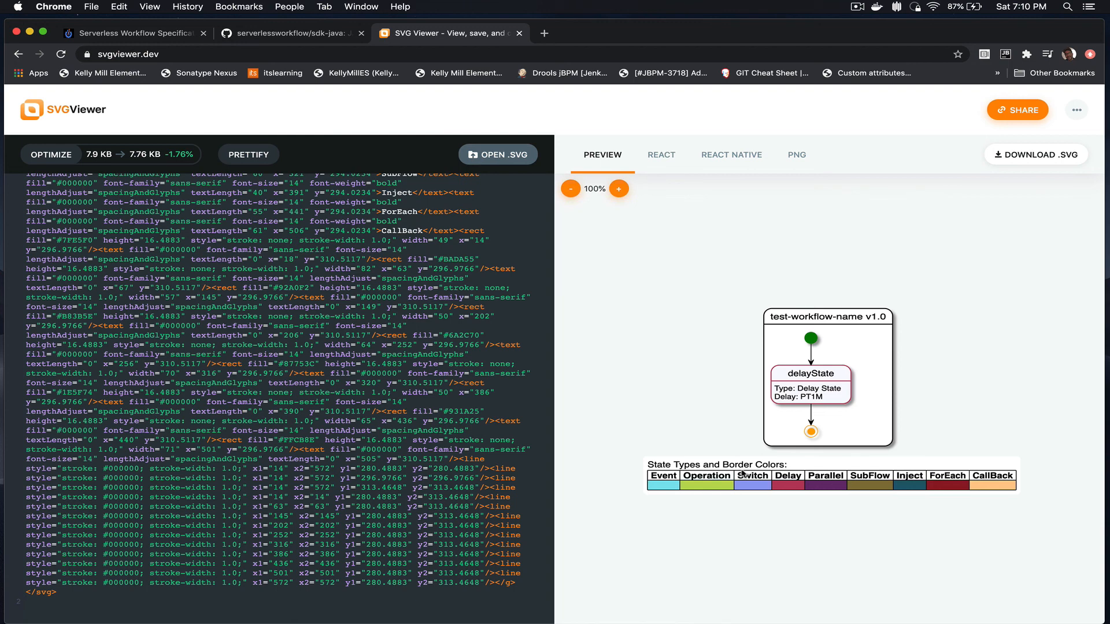
mouse_move(832, 404)
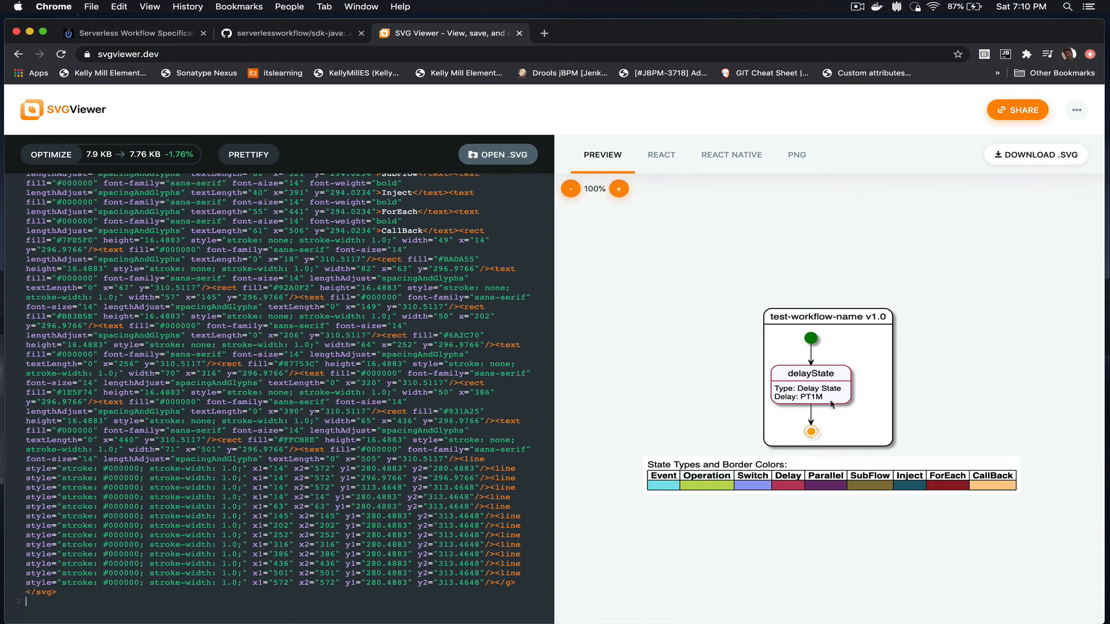
mouse_move(824, 403)
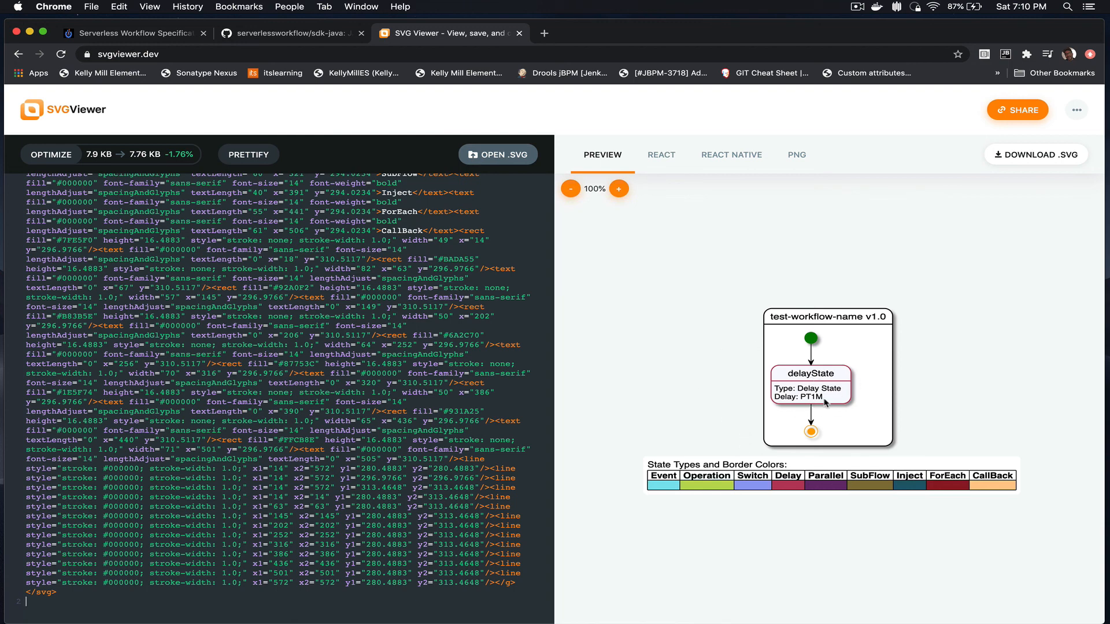
mouse_move(767, 543)
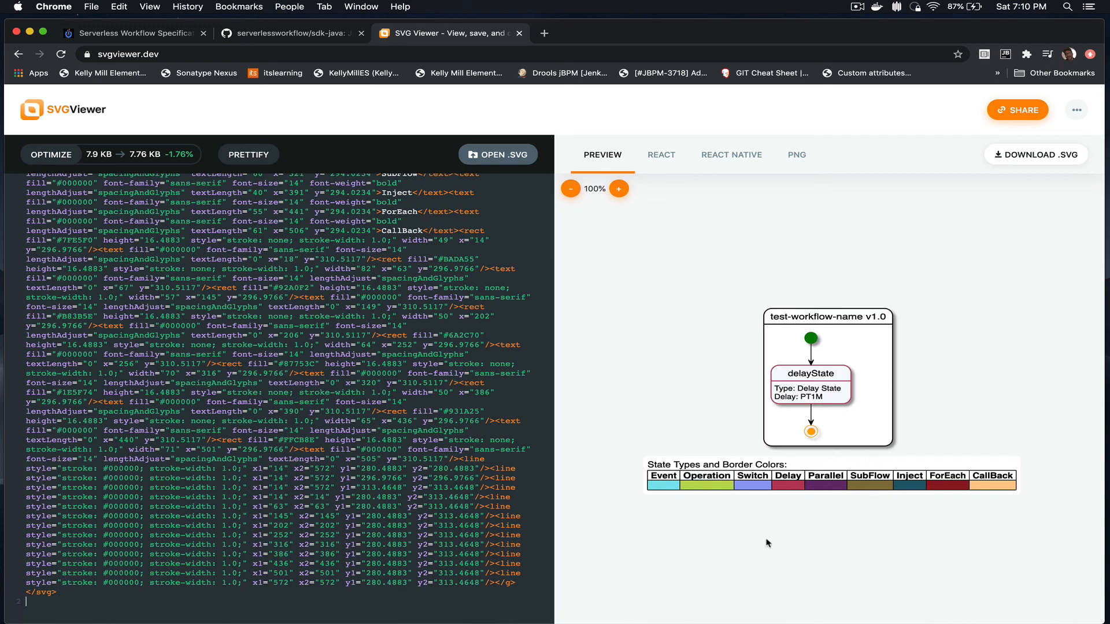
mouse_move(758, 476)
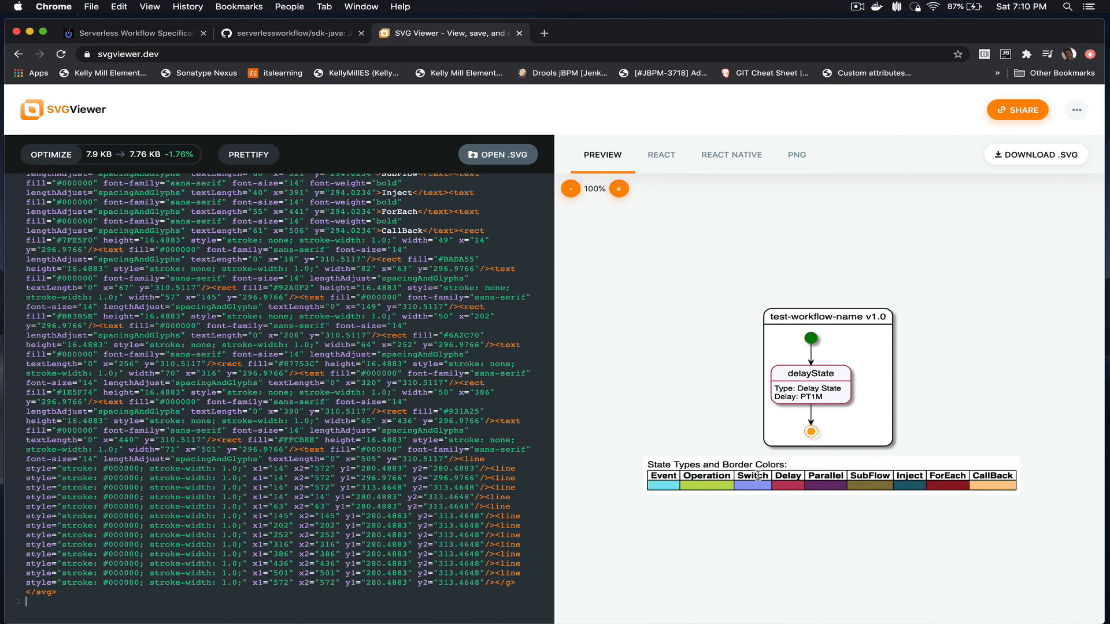